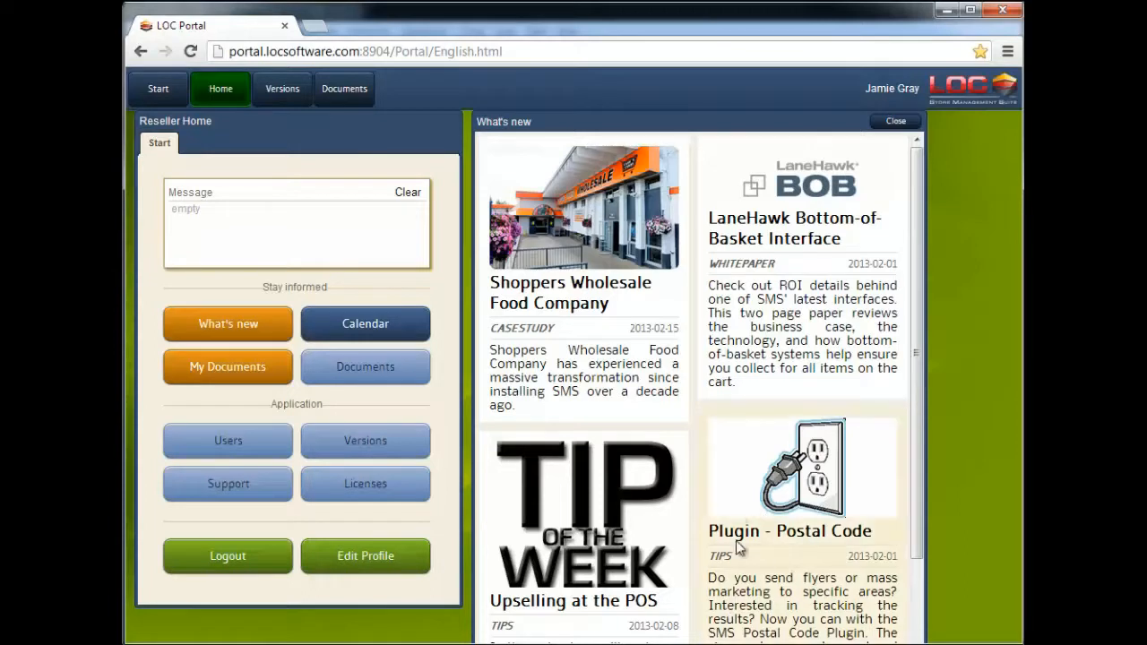
mouse_move(778, 549)
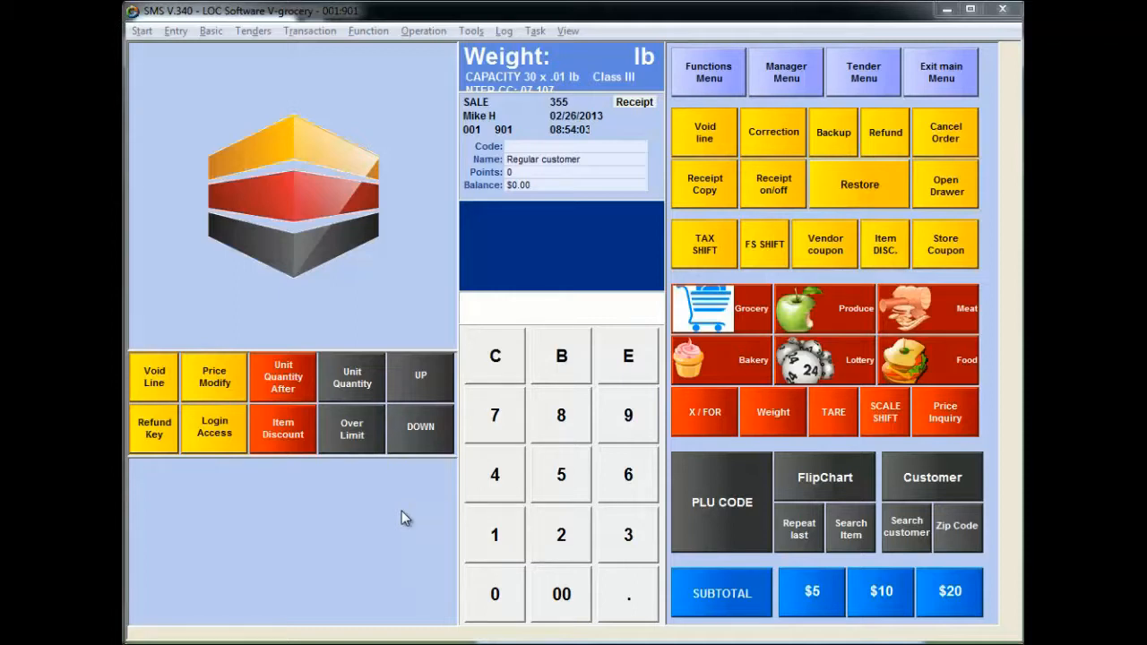
mouse_move(935, 509)
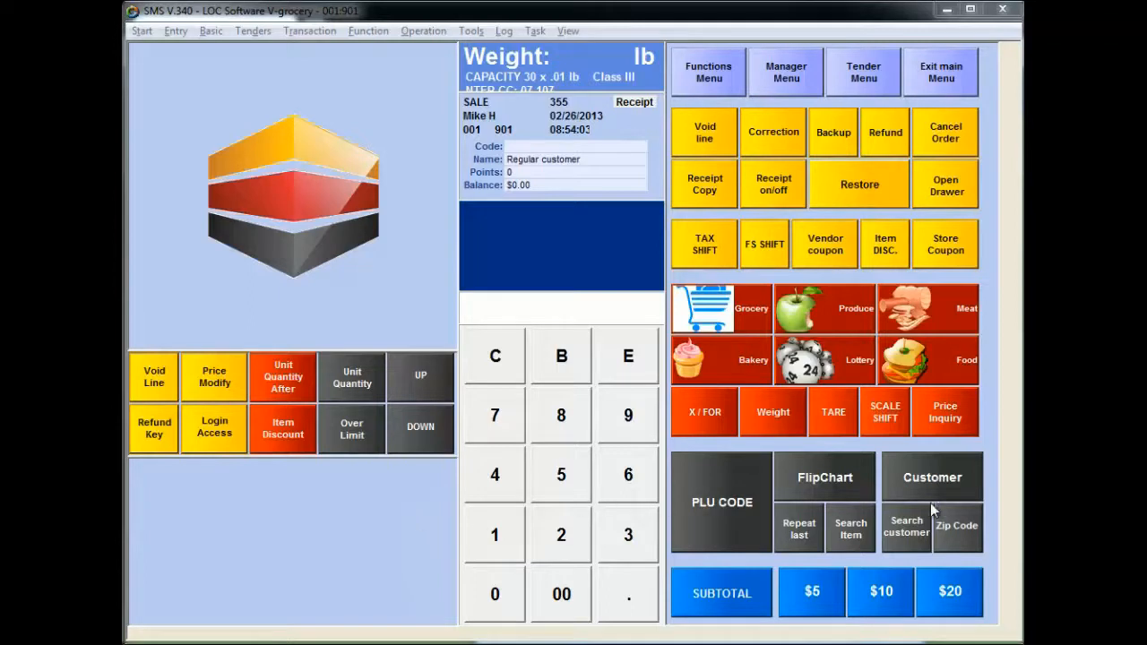
mouse_move(976, 544)
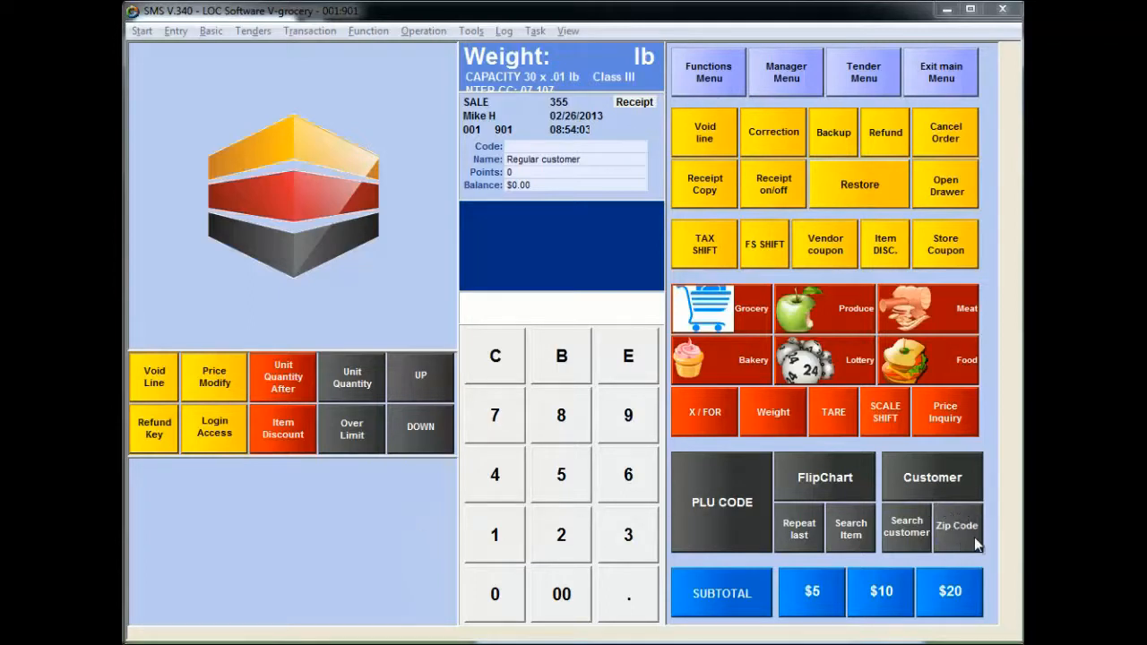
mouse_move(972, 534)
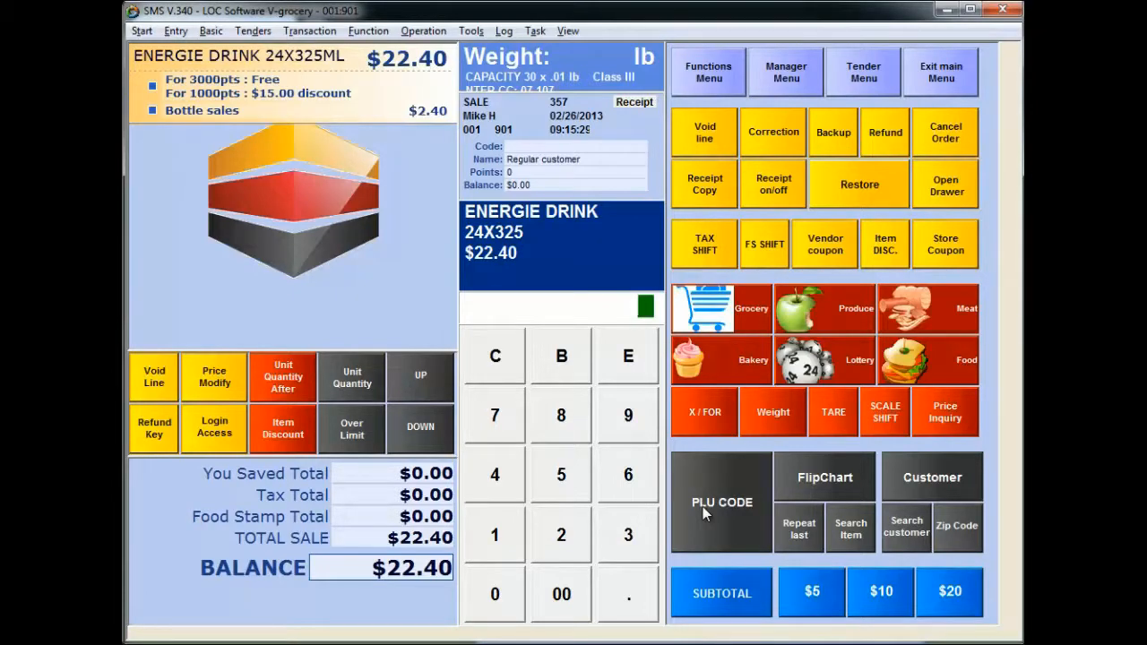
mouse_move(972, 540)
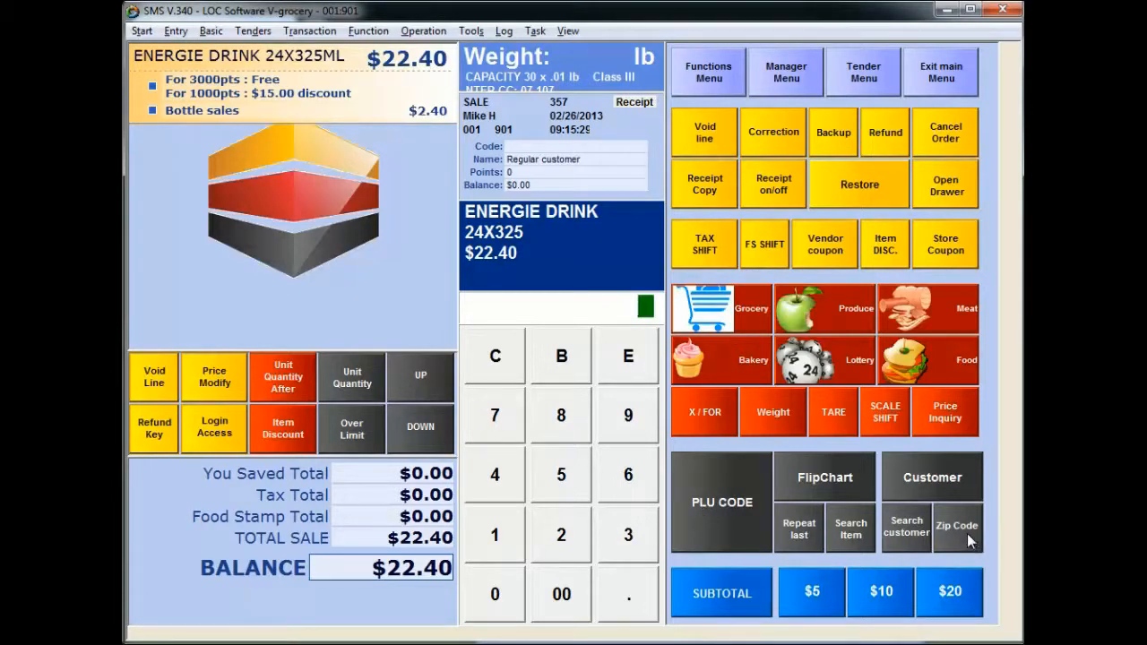
Step: Bring up the Postal/Zip Code entry prompt on the open $22.40 energy drink sale
click(956, 526)
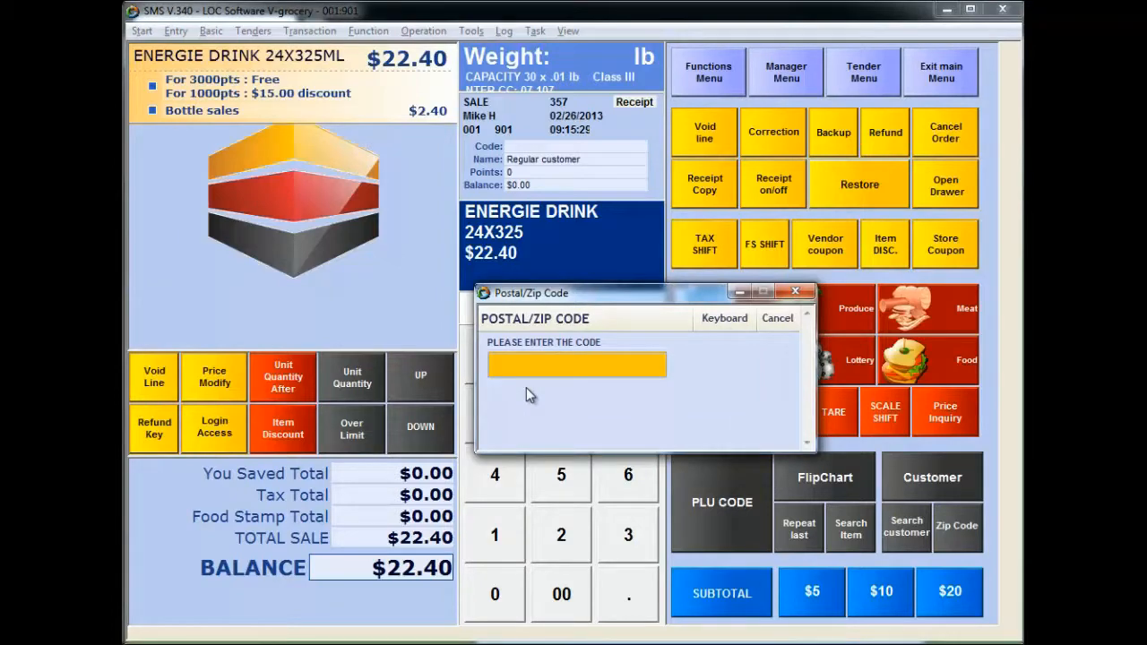
Step: Enter postal code 29650 via the on-screen keyboard and confirm it onto the sale
click(576, 364)
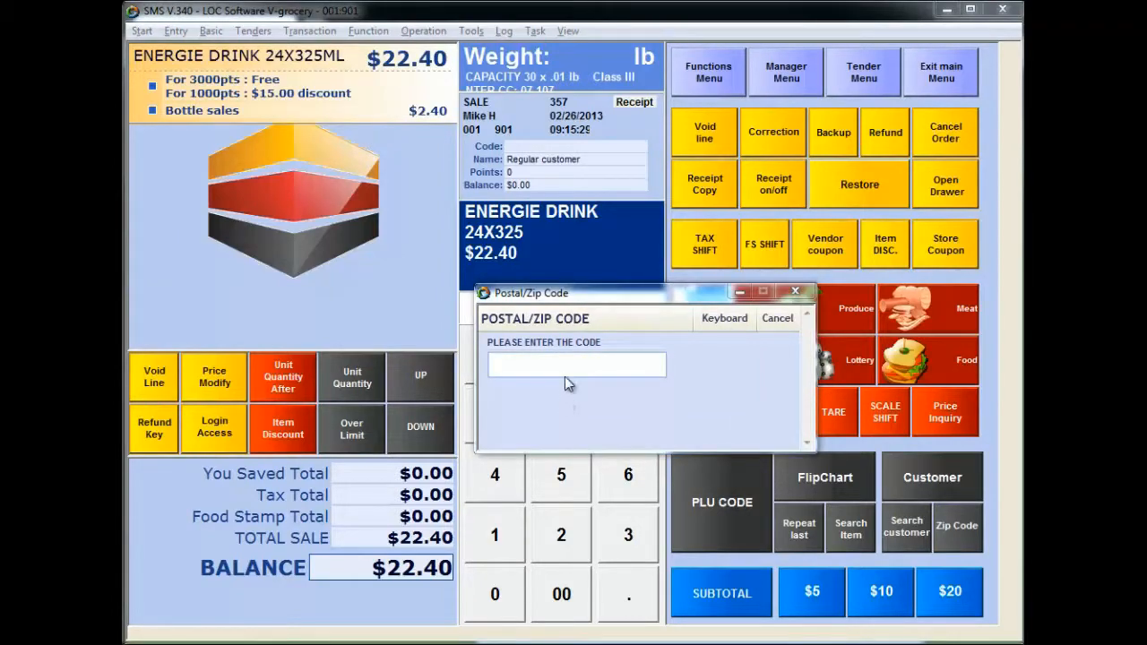
click(576, 364)
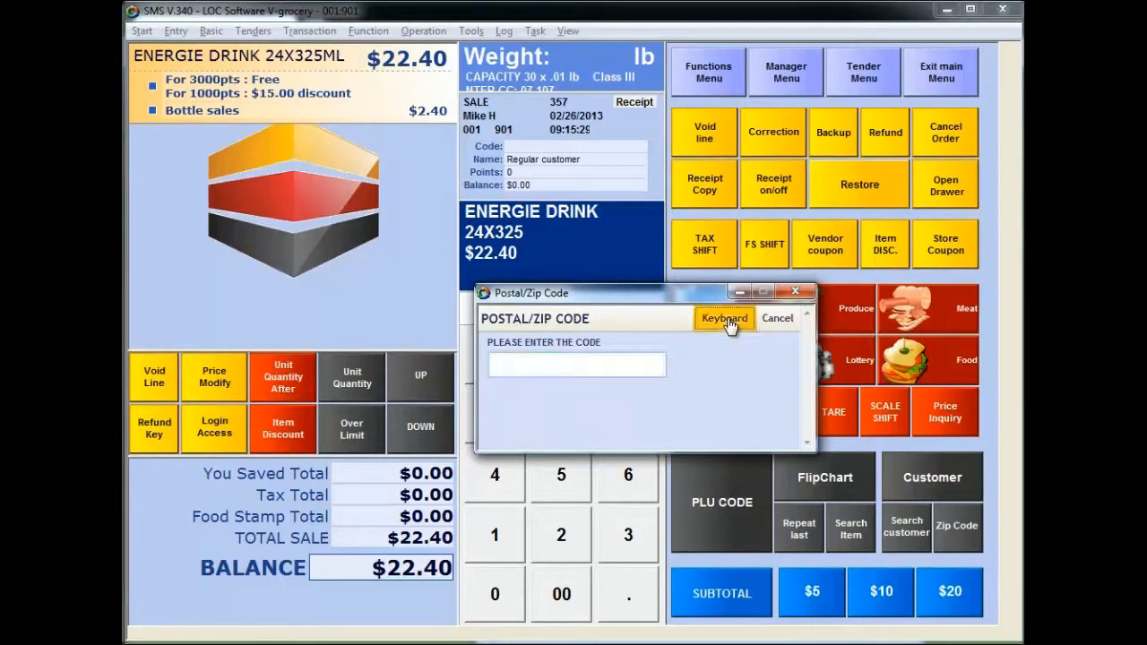
click(724, 318)
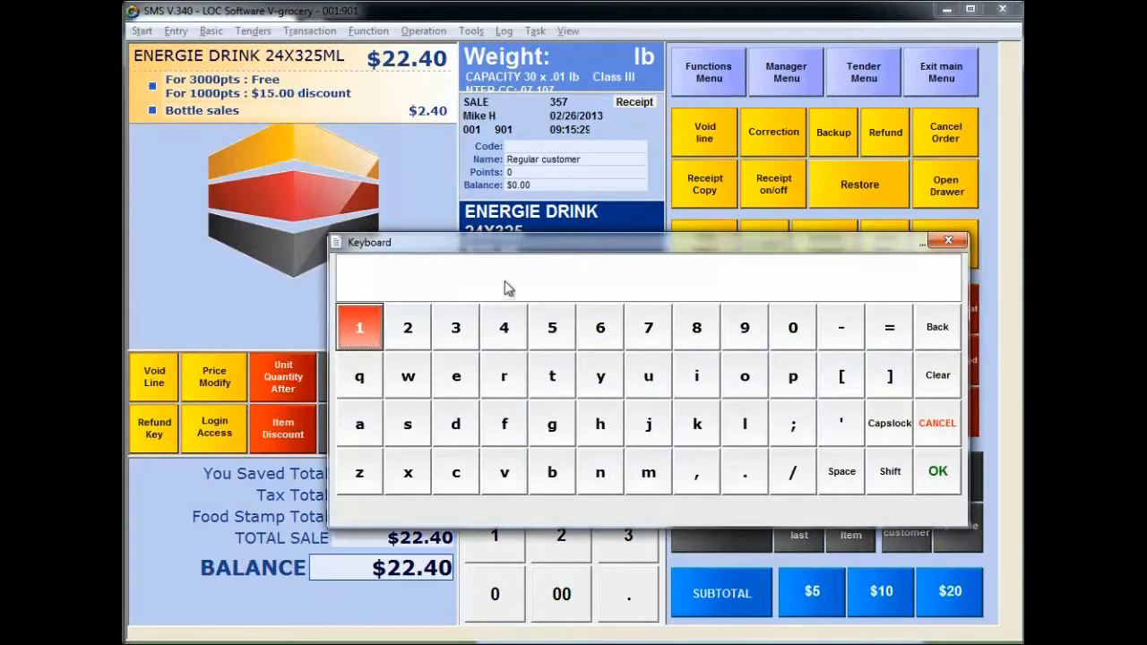
click(407, 326)
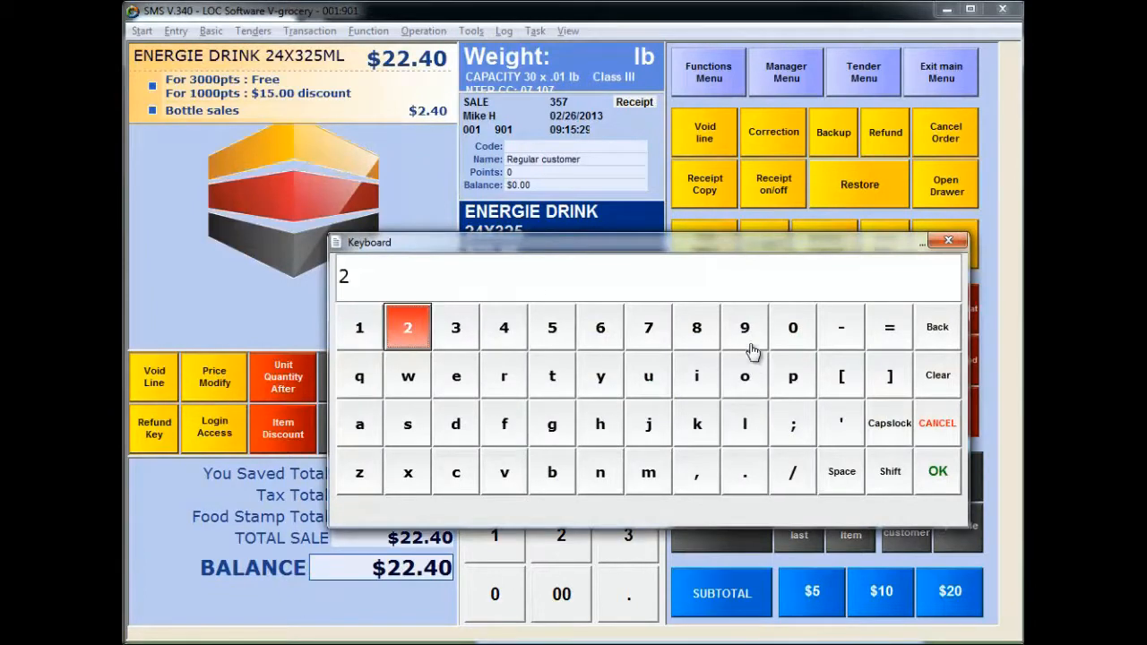
click(552, 327)
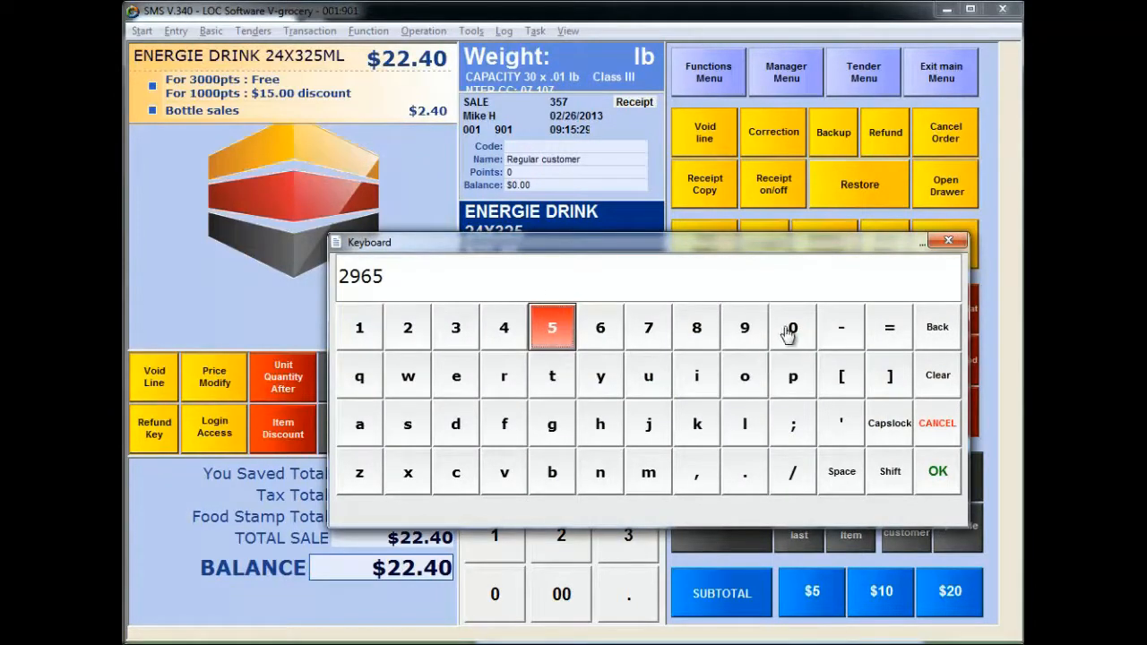
click(937, 471)
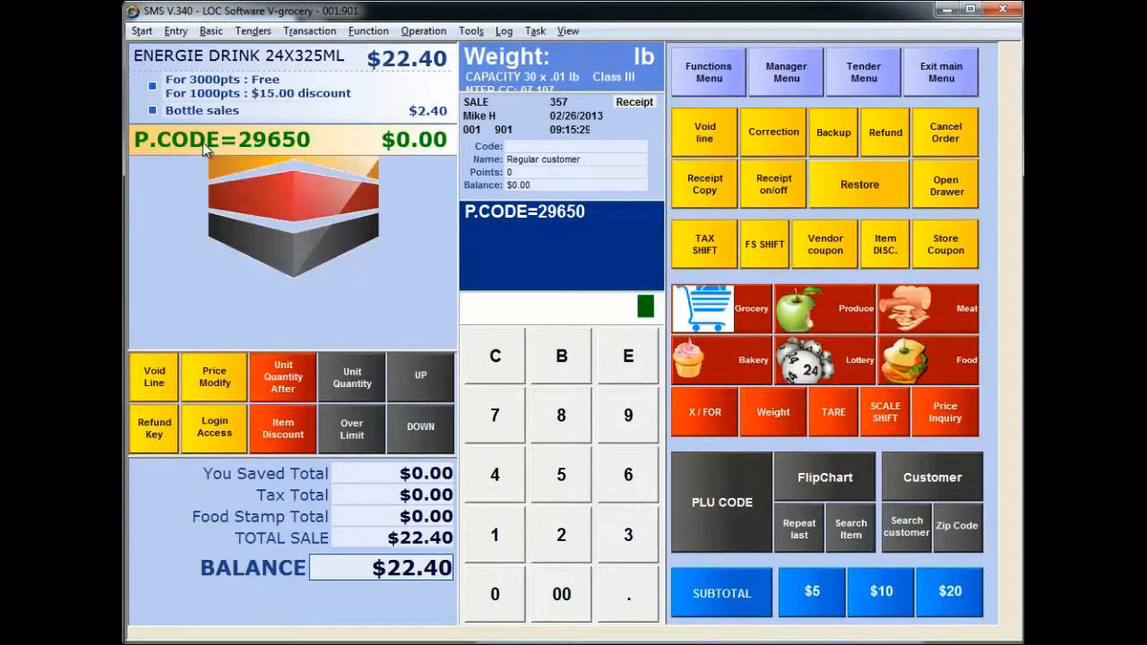
mouse_move(192, 154)
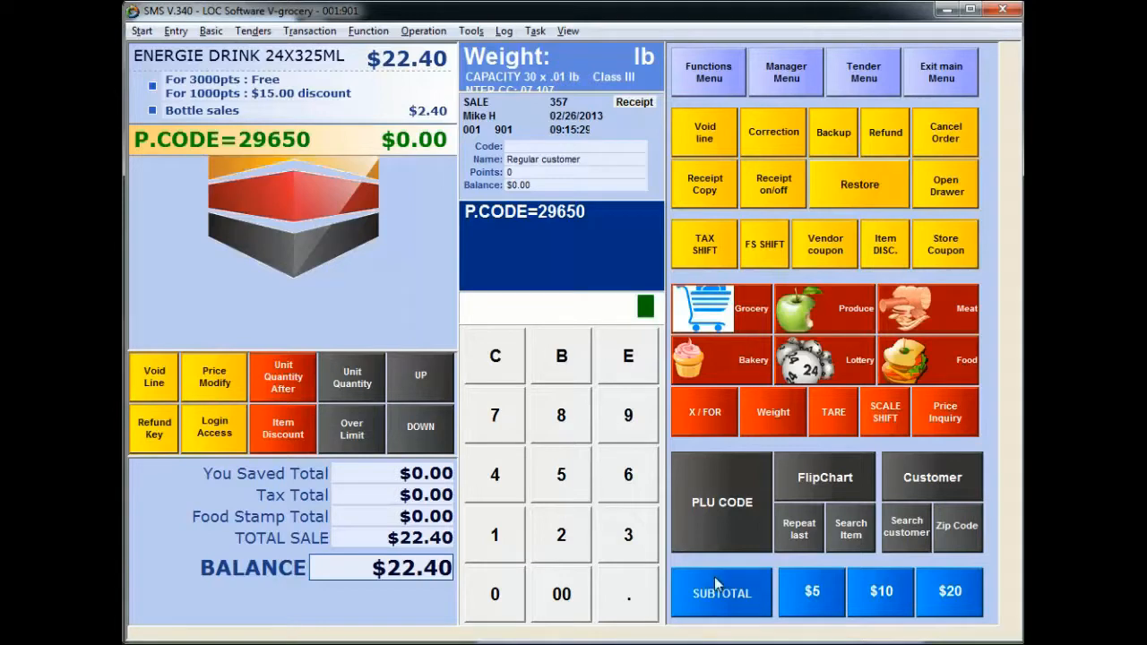
Step: Subtotal the energy drink sale carrying postal code 29650
click(721, 592)
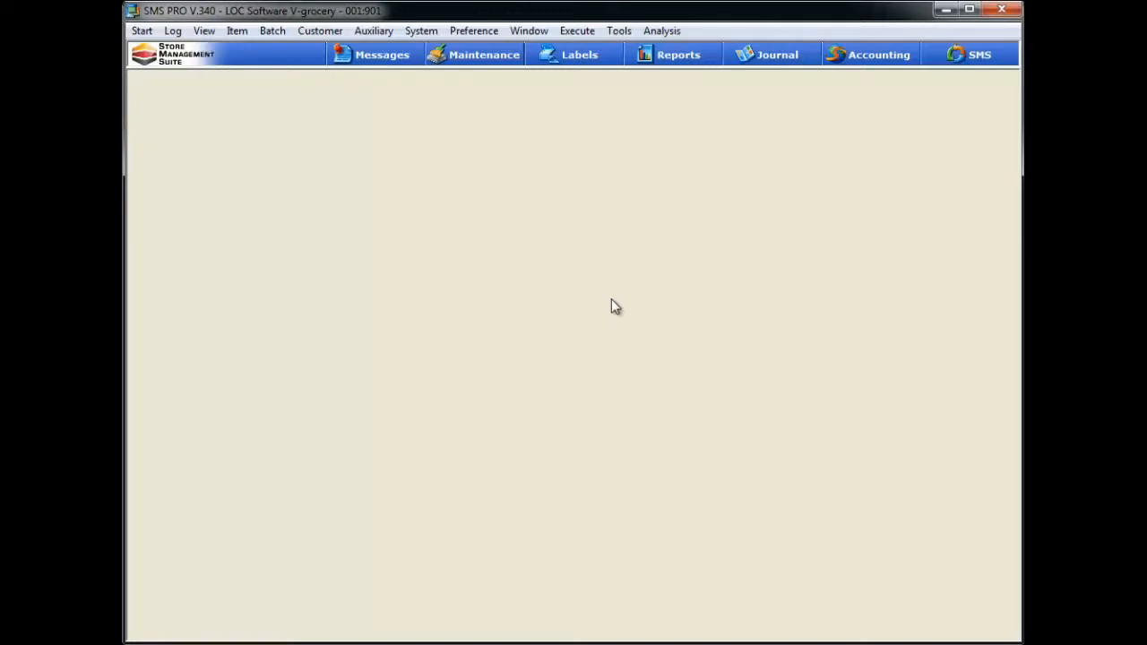
mouse_move(729, 134)
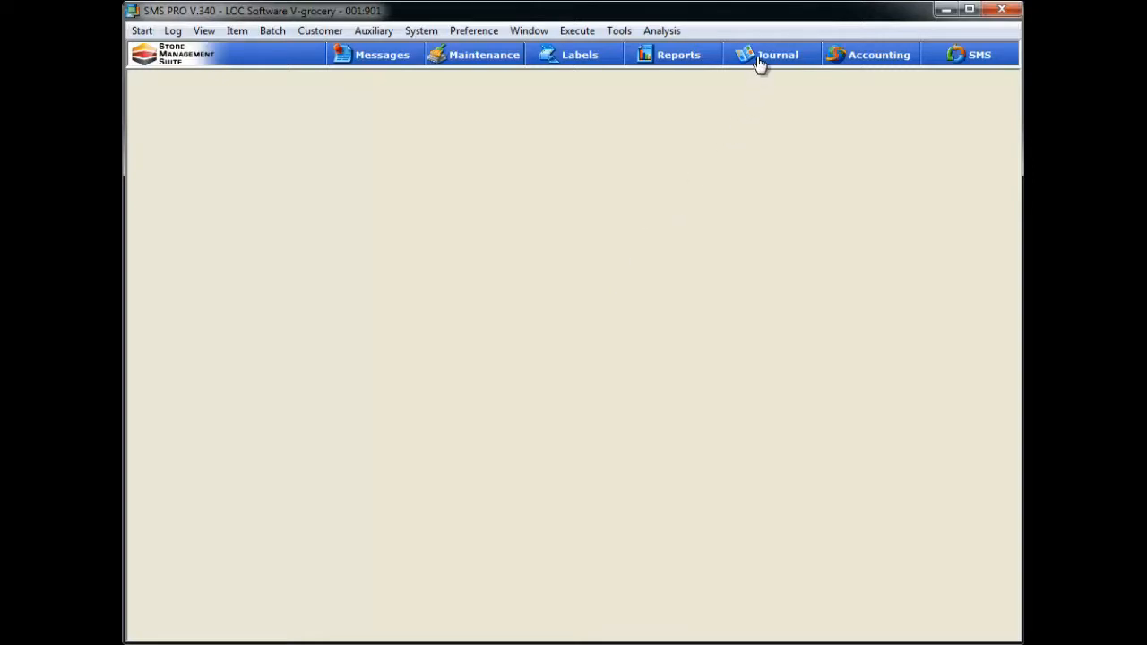
Step: Bring up the electronic Journal window listing the preferred journals
click(768, 55)
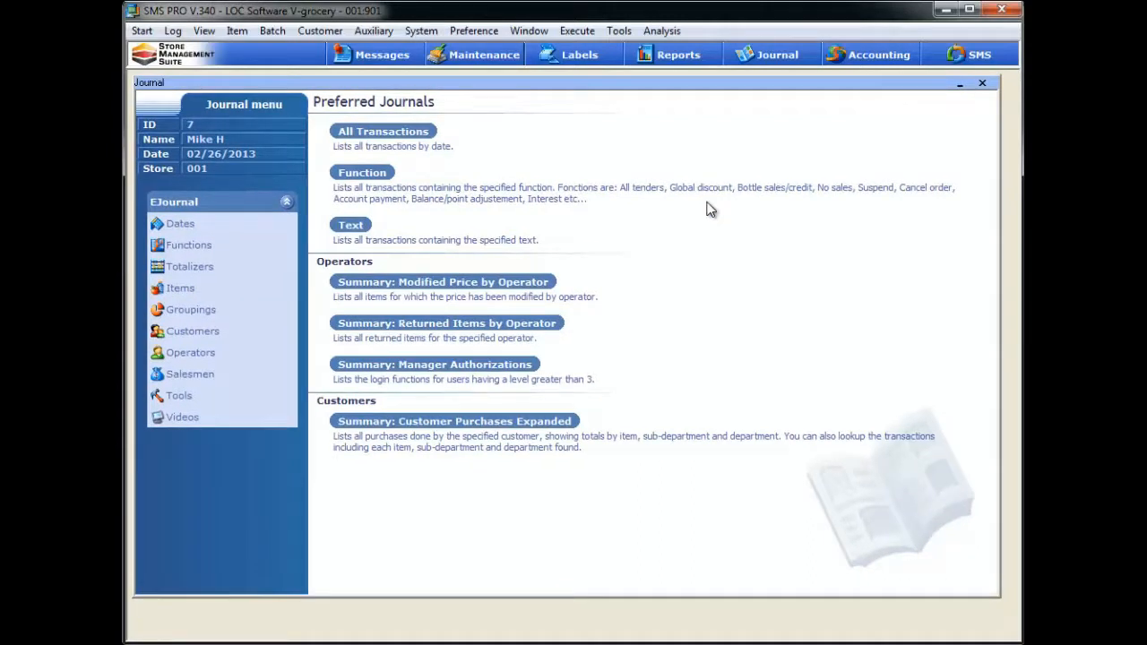
mouse_move(526, 216)
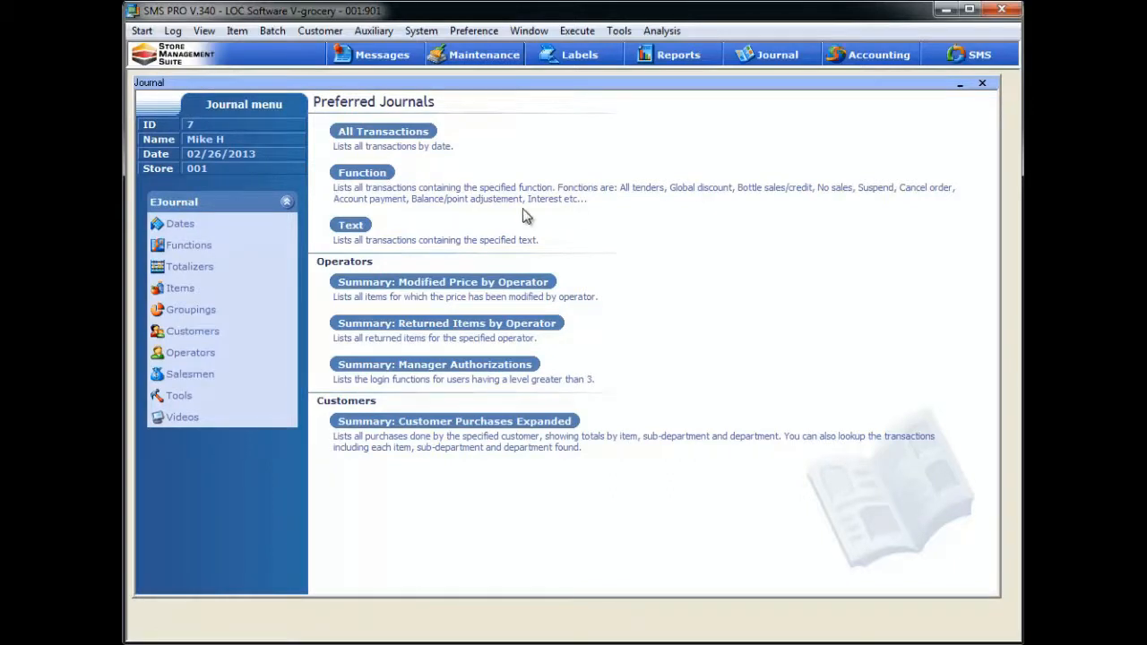
mouse_move(189, 244)
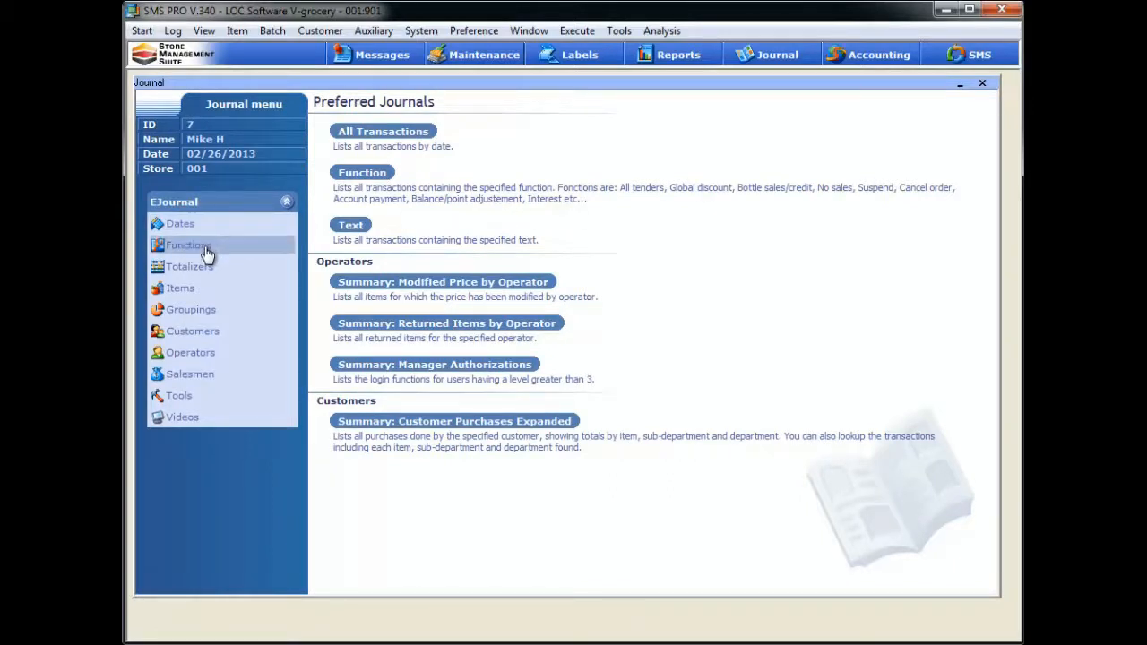
Step: From the function-based journals, choose the Summary: Postal/Zip Code report
click(187, 245)
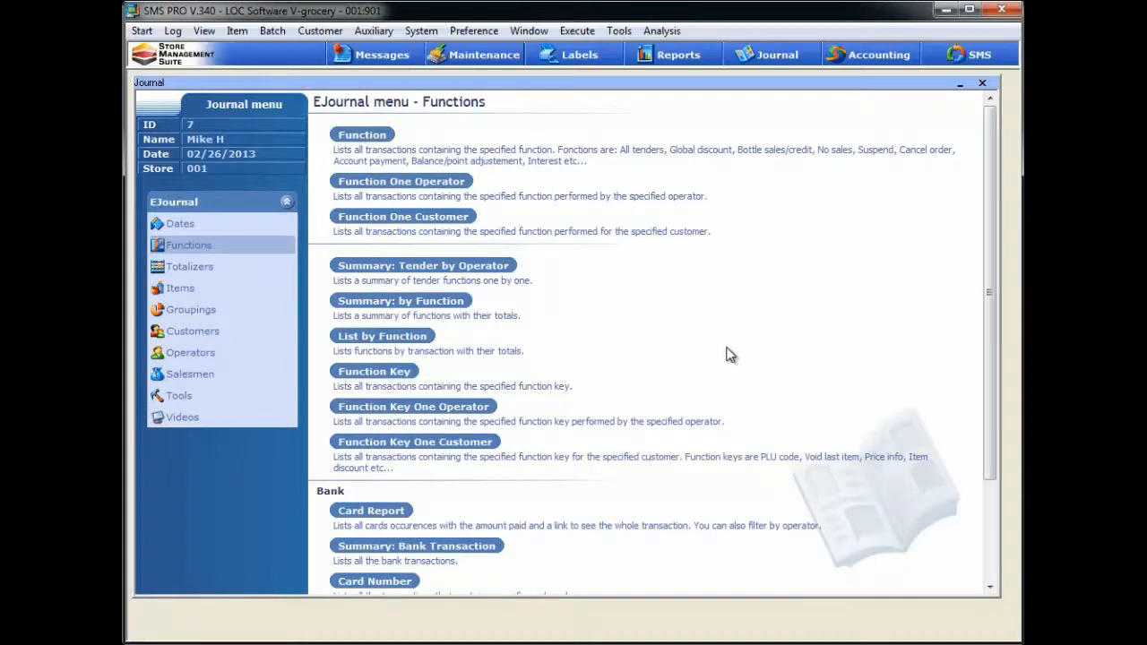
scroll(down, 3)
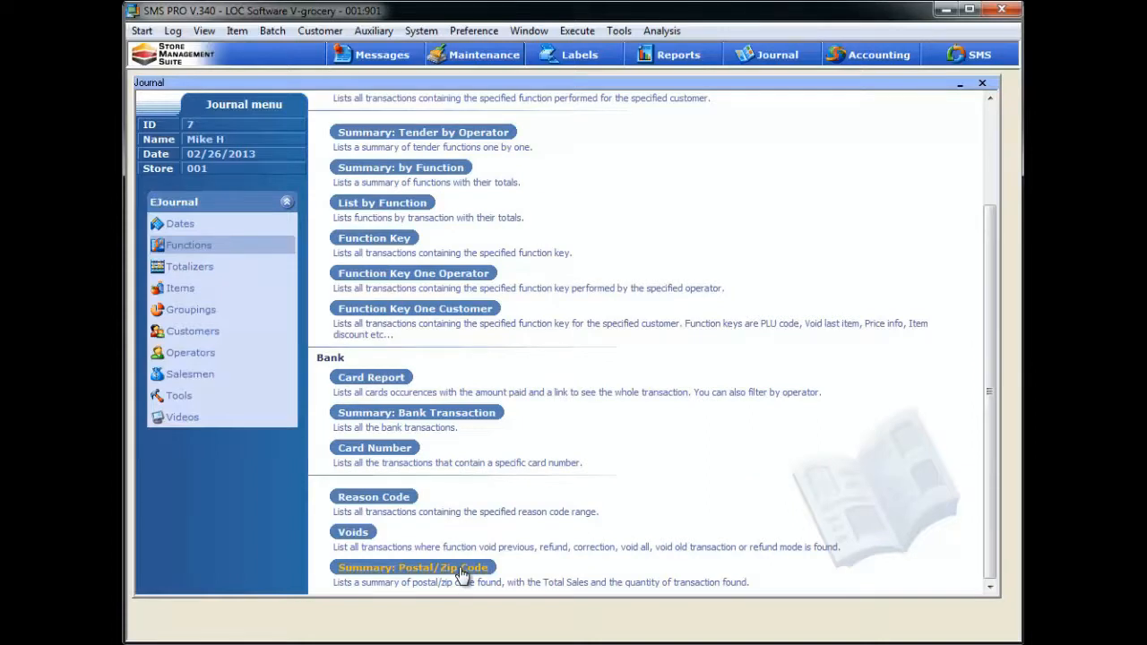
click(413, 567)
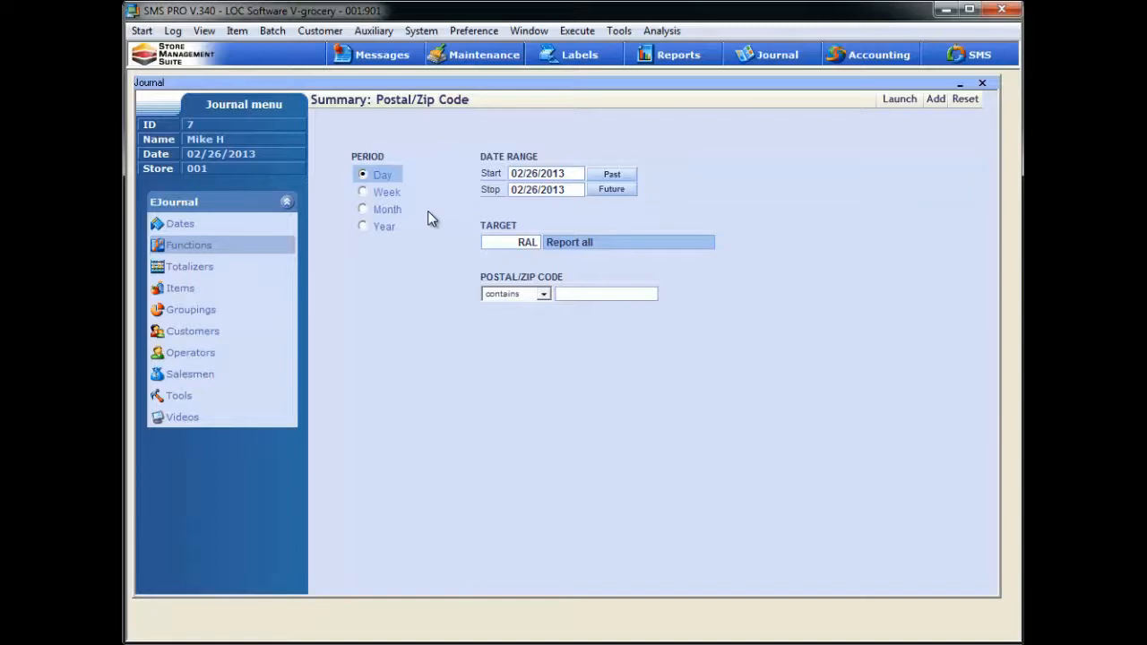
mouse_move(409, 185)
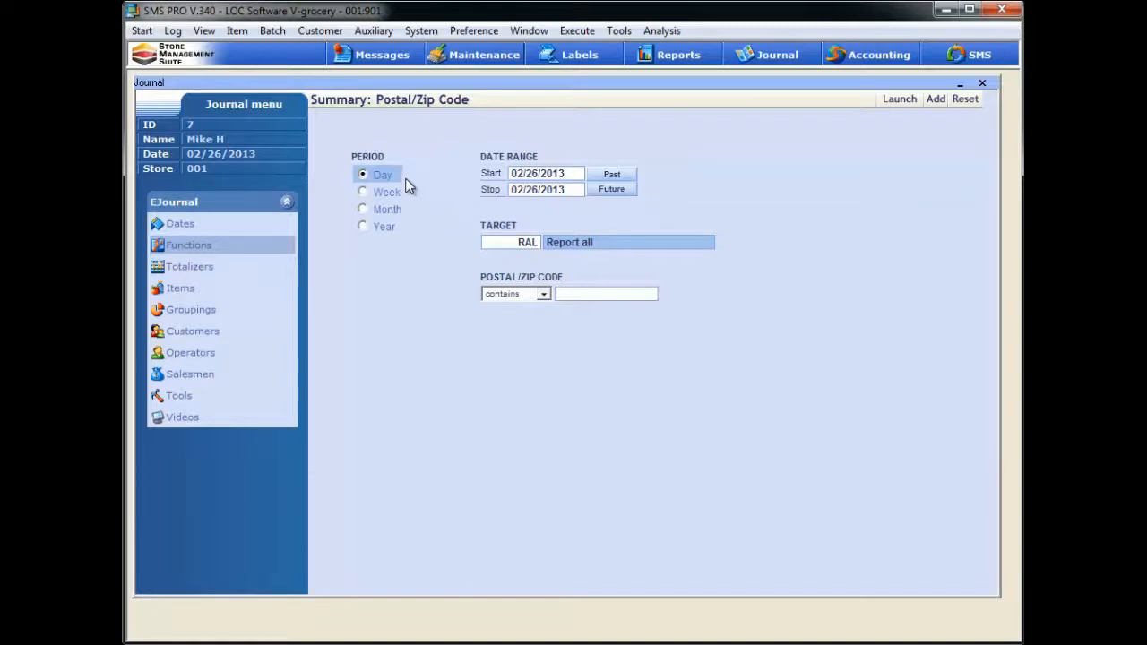
mouse_move(438, 195)
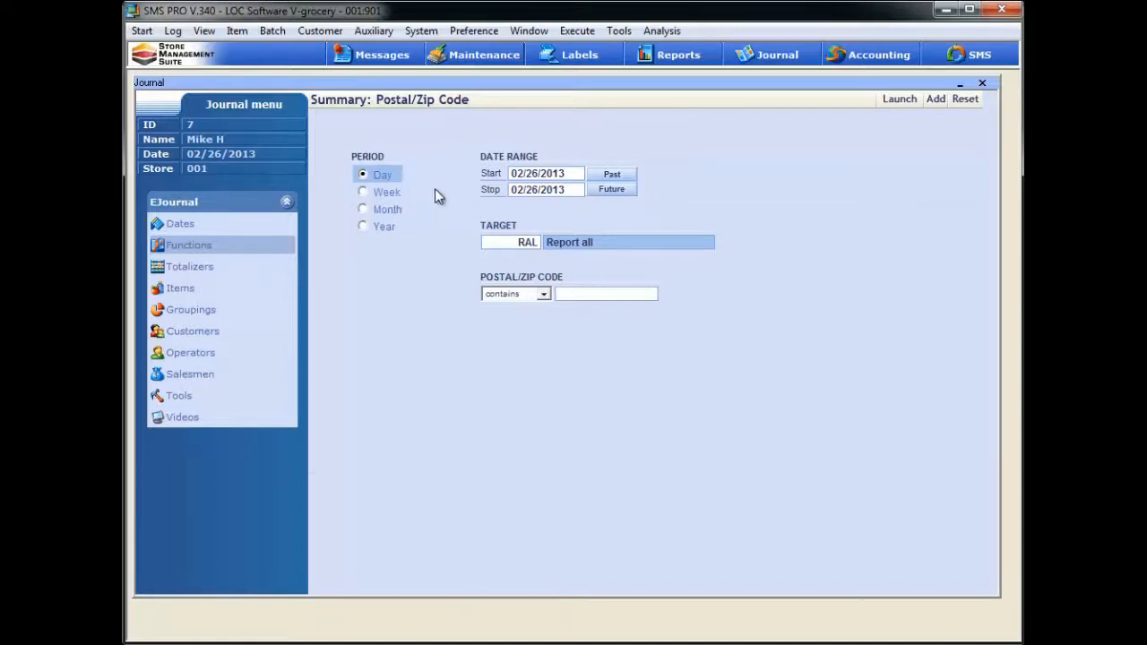
click(538, 173)
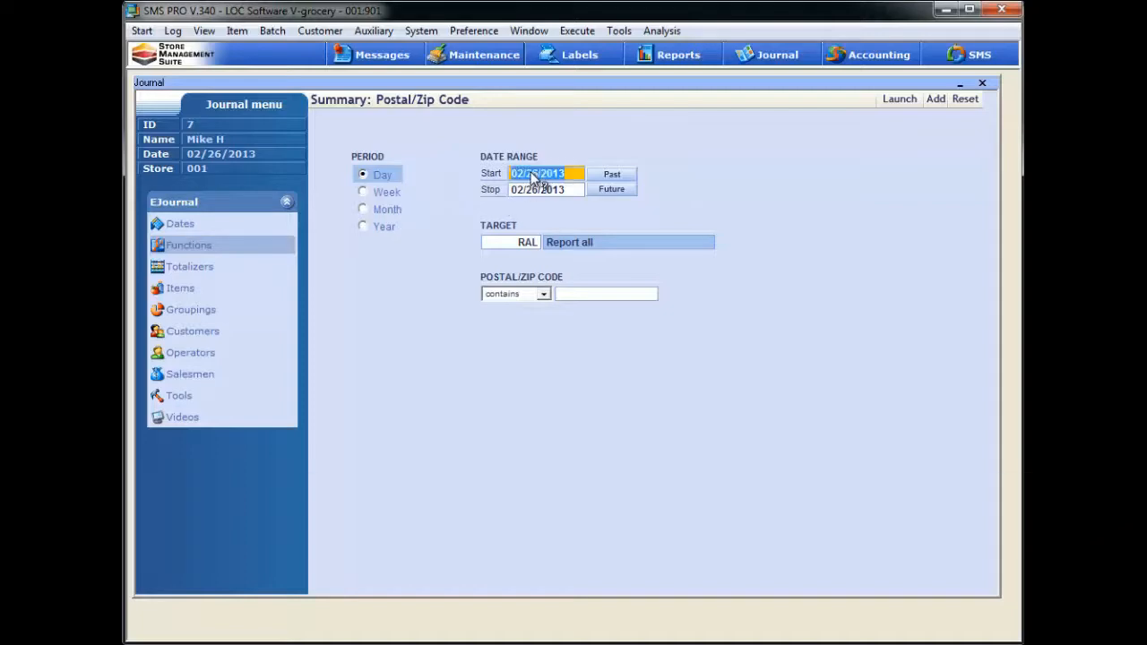
click(538, 173)
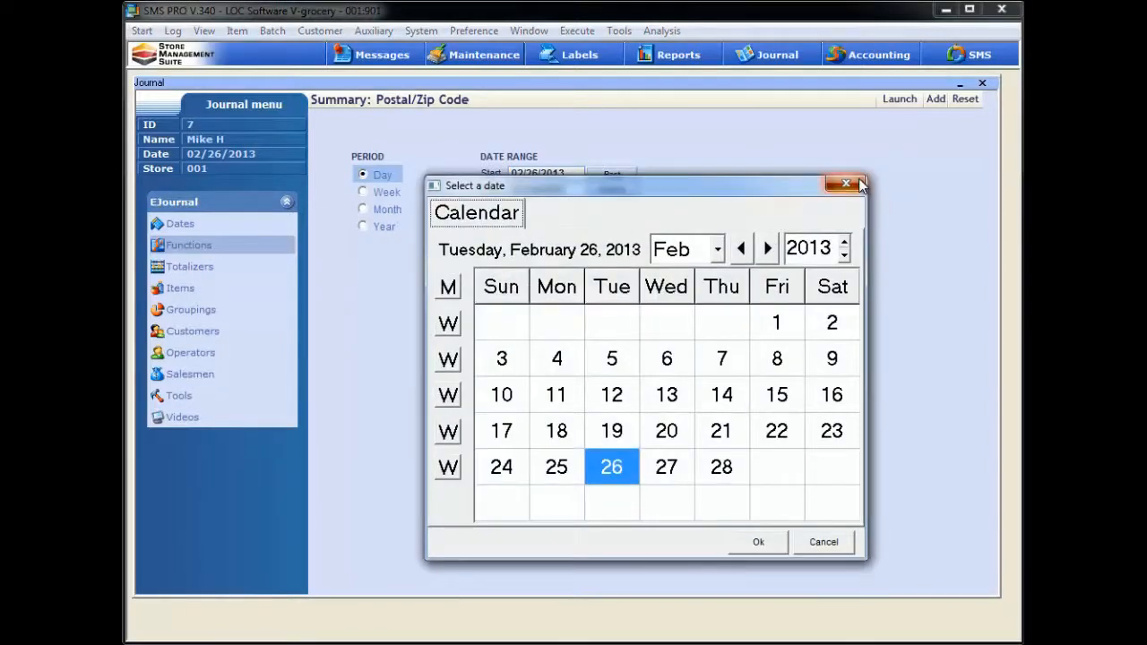
click(844, 184)
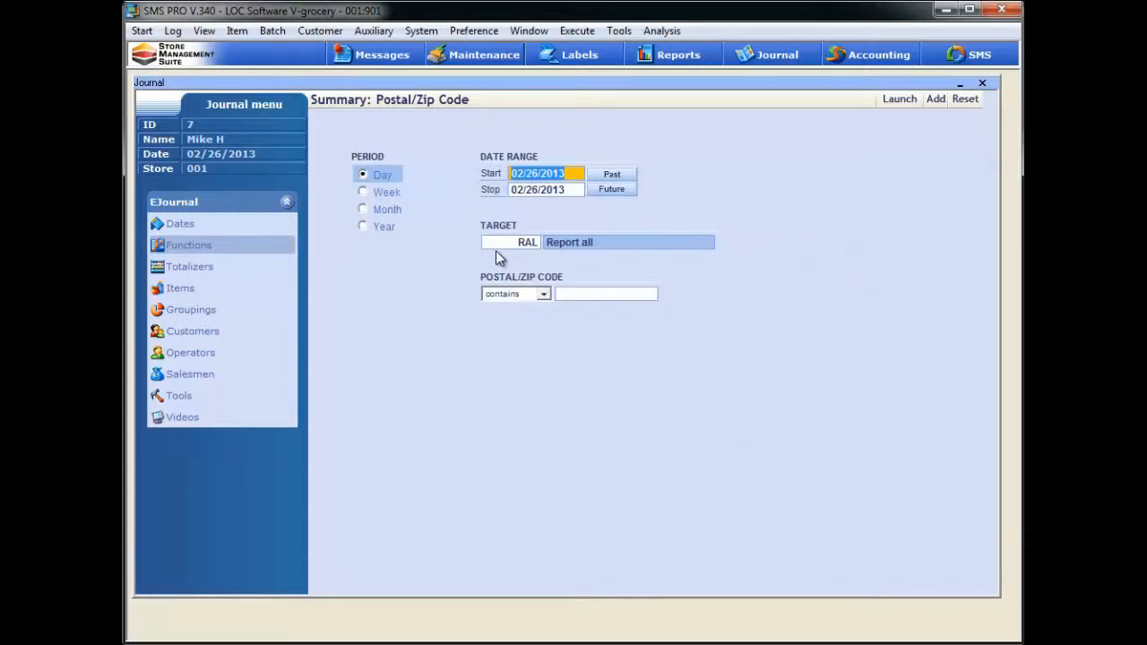
mouse_move(576, 273)
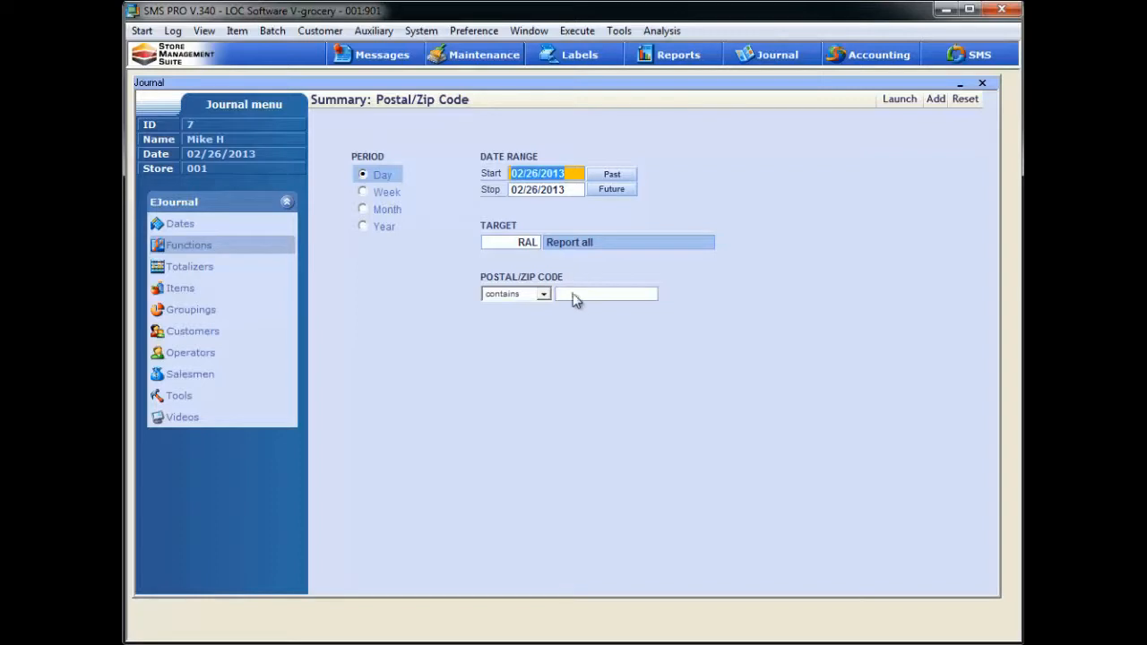
mouse_move(577, 305)
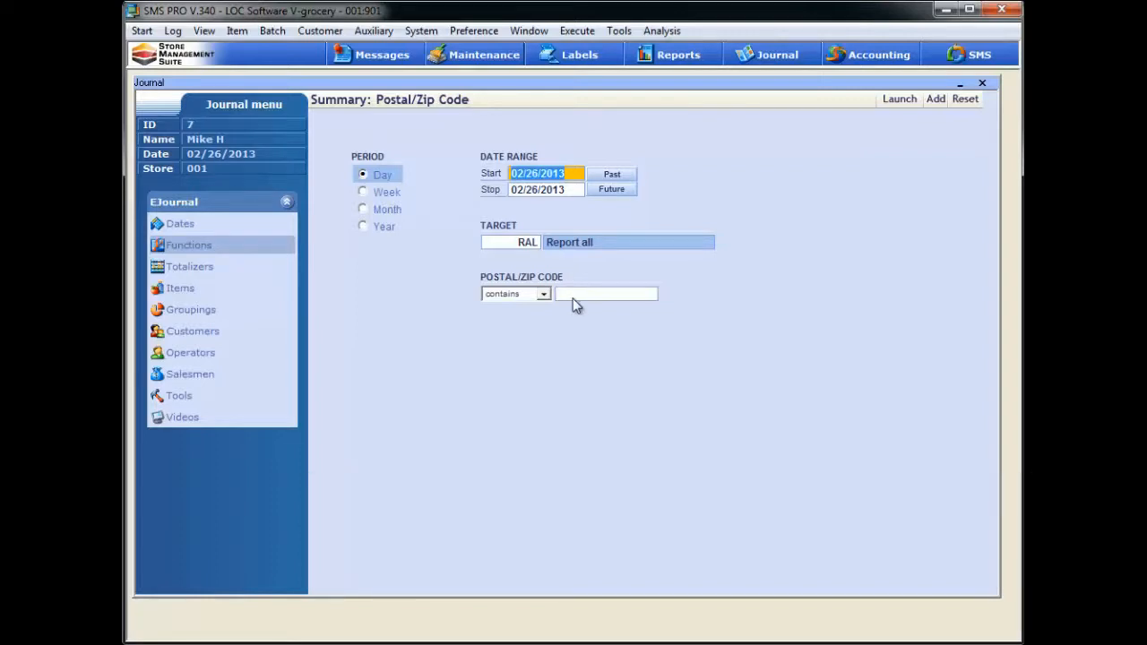
mouse_move(529, 297)
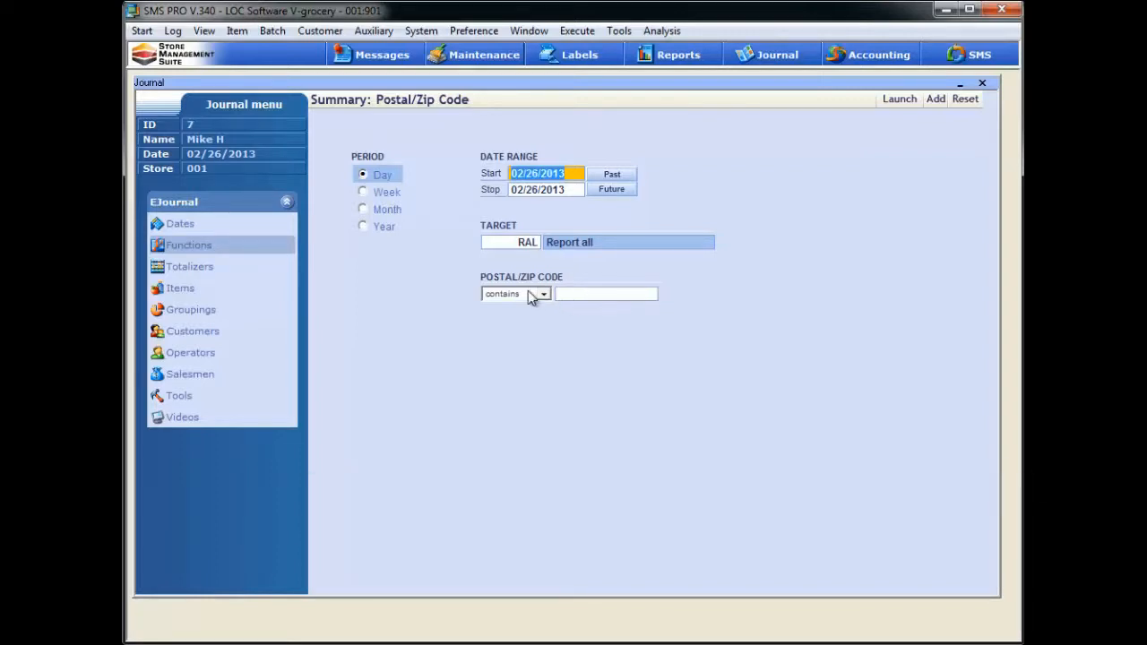
click(542, 294)
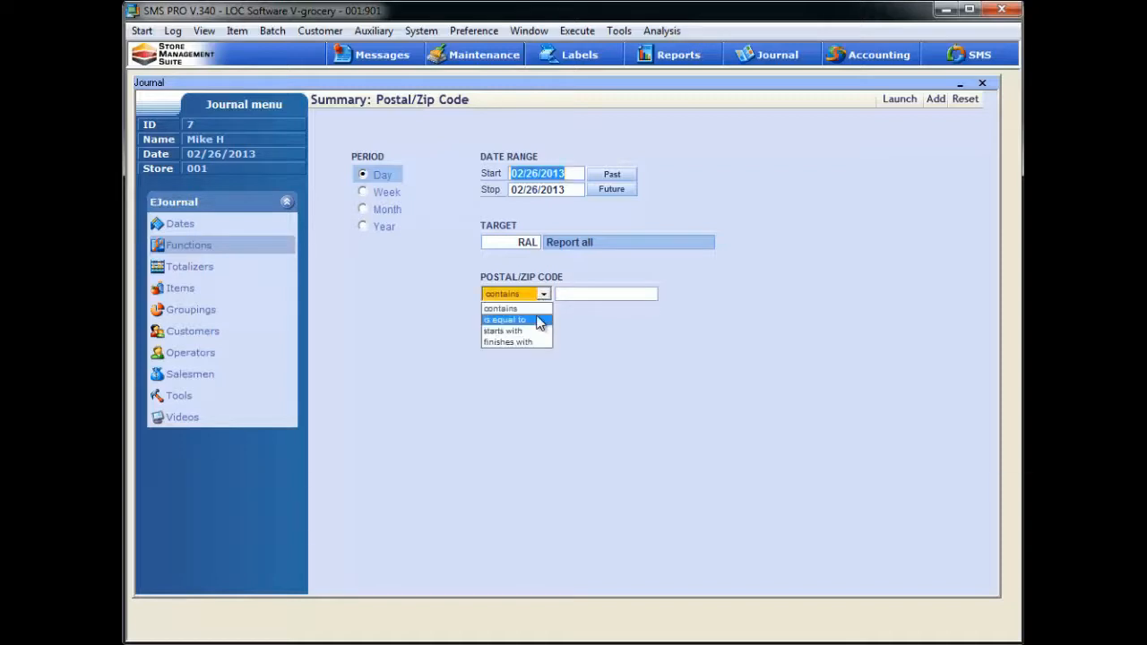
mouse_move(502, 330)
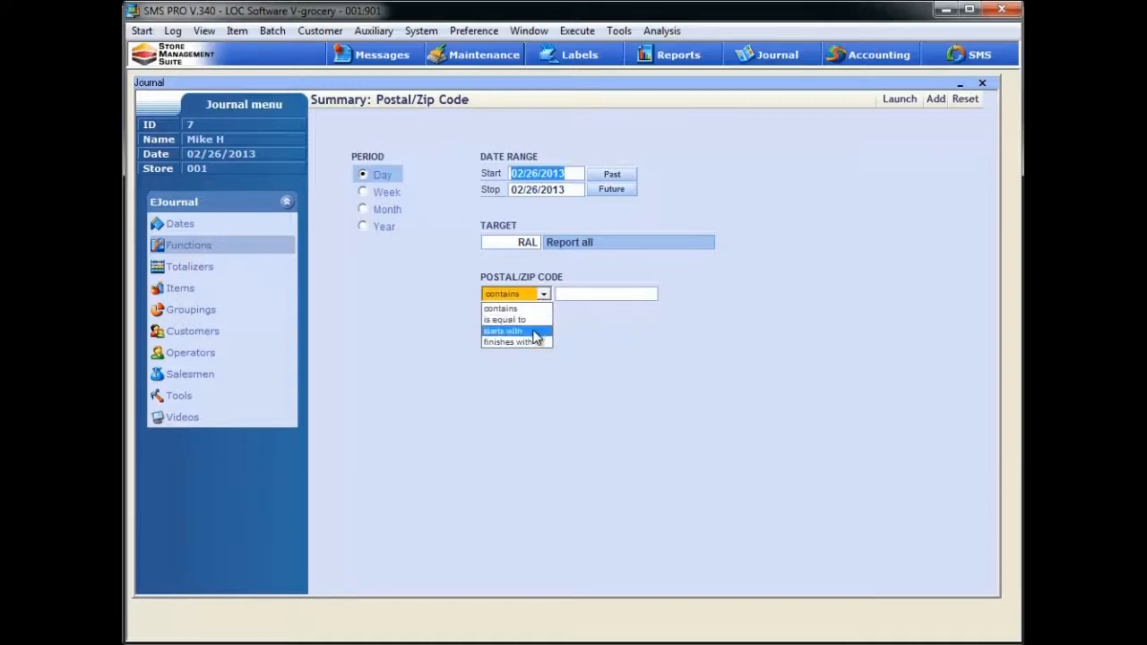
mouse_move(511, 342)
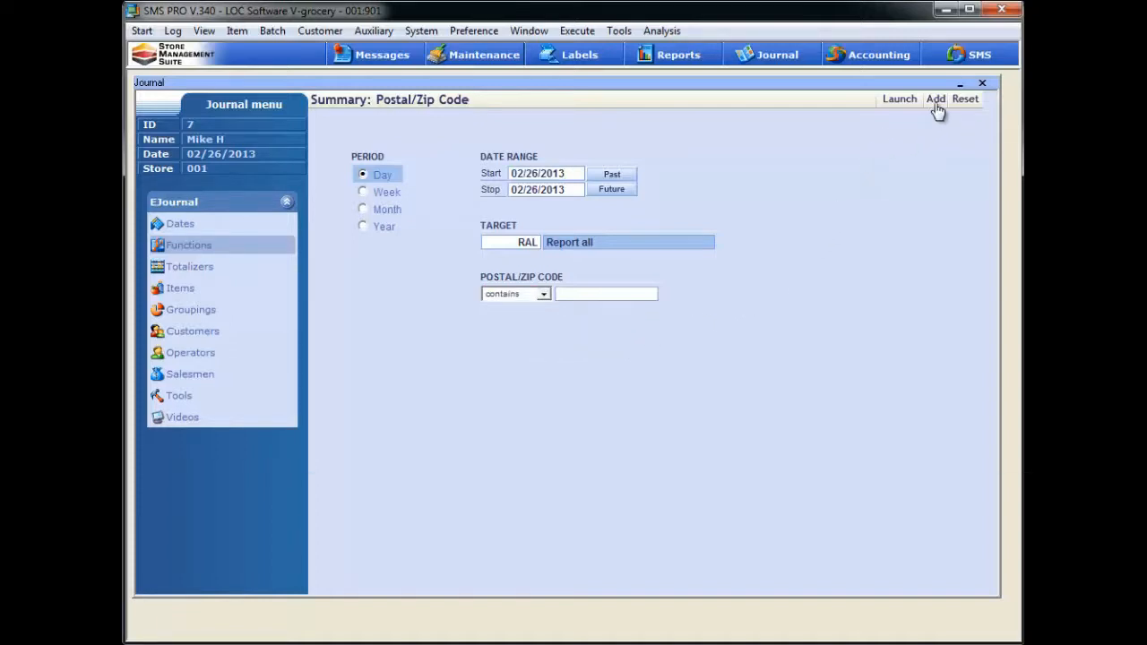
click(936, 99)
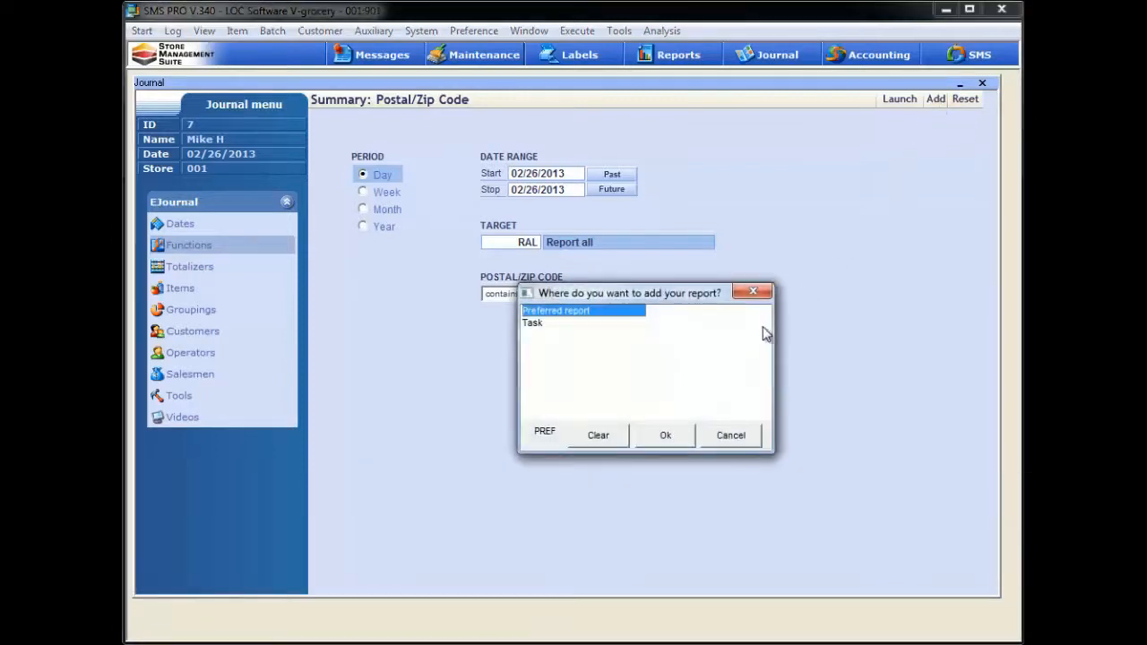
mouse_move(609, 320)
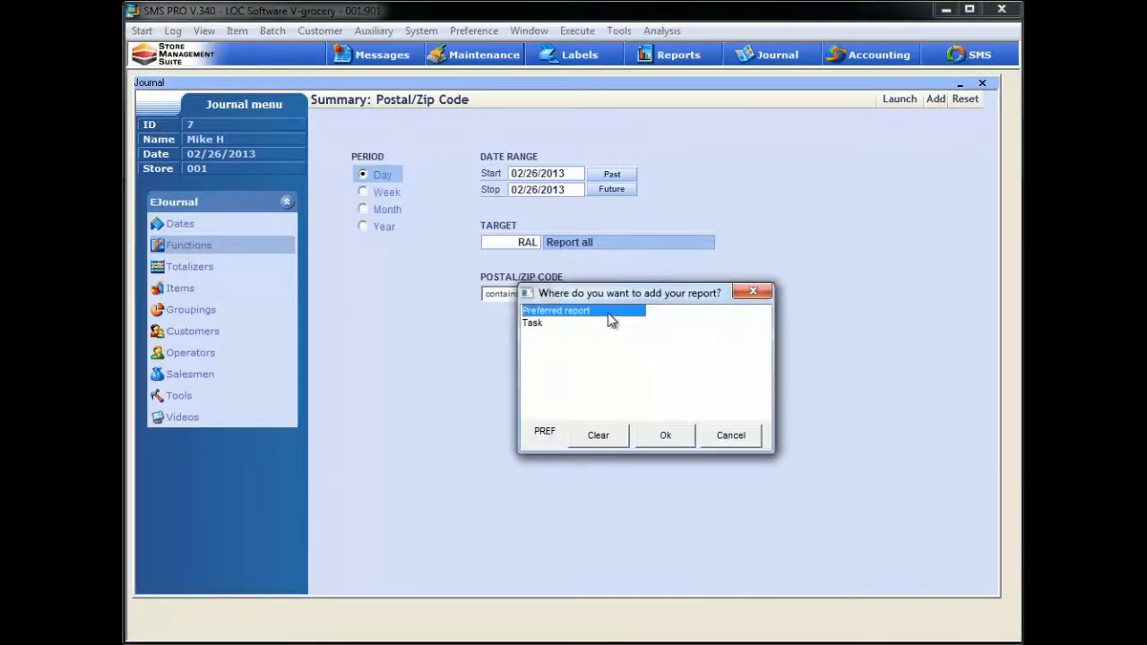
mouse_move(581, 332)
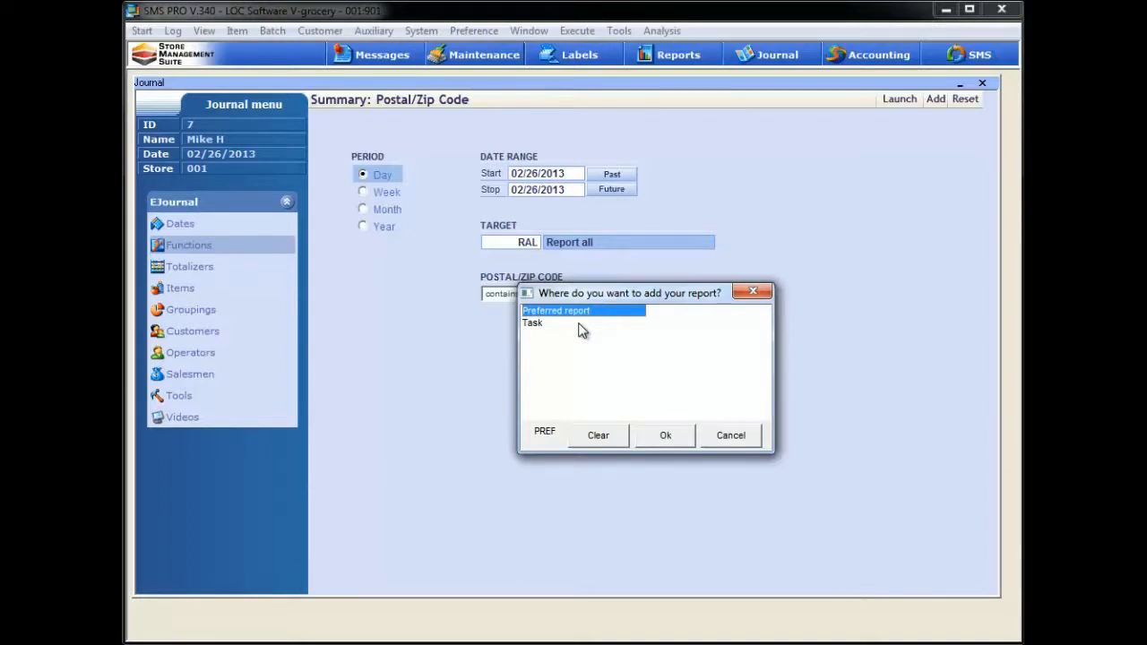
click(730, 435)
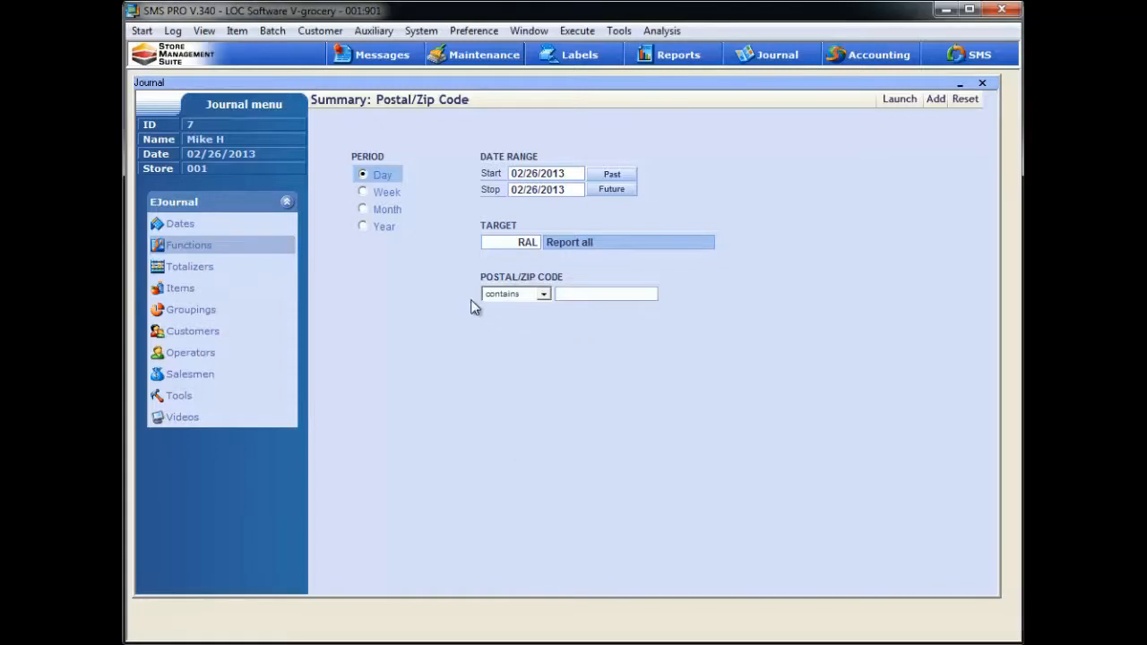
mouse_move(407, 174)
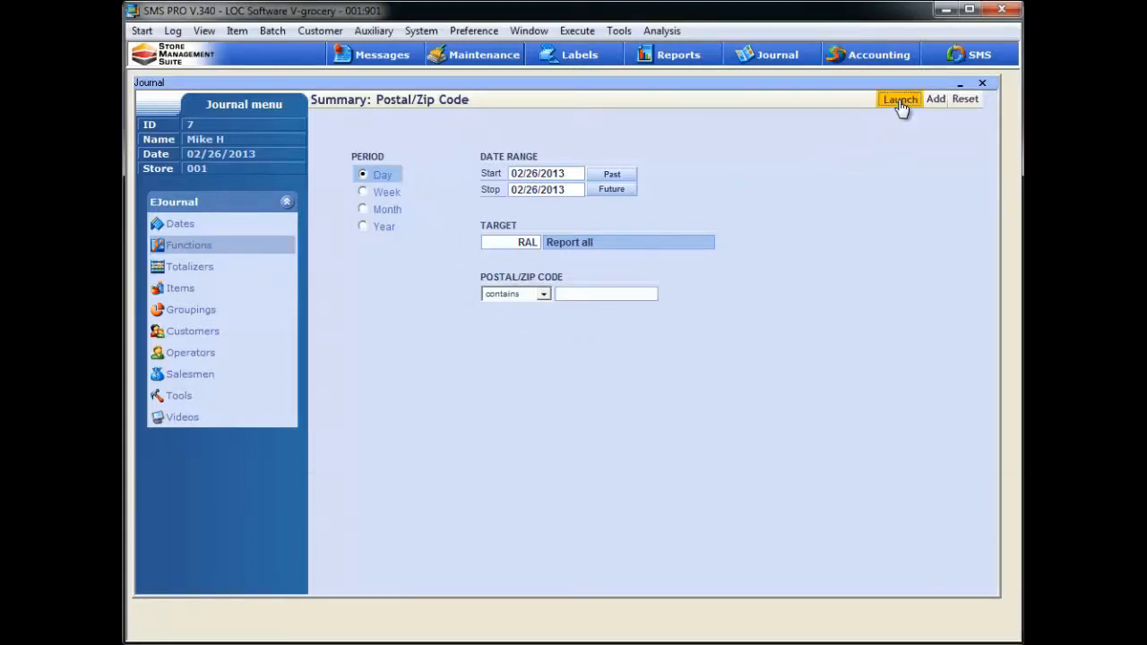
Step: Launch the Postal/Zip Code summary for 02/26/2013, showing four codes including 29650 at $22.40
click(899, 98)
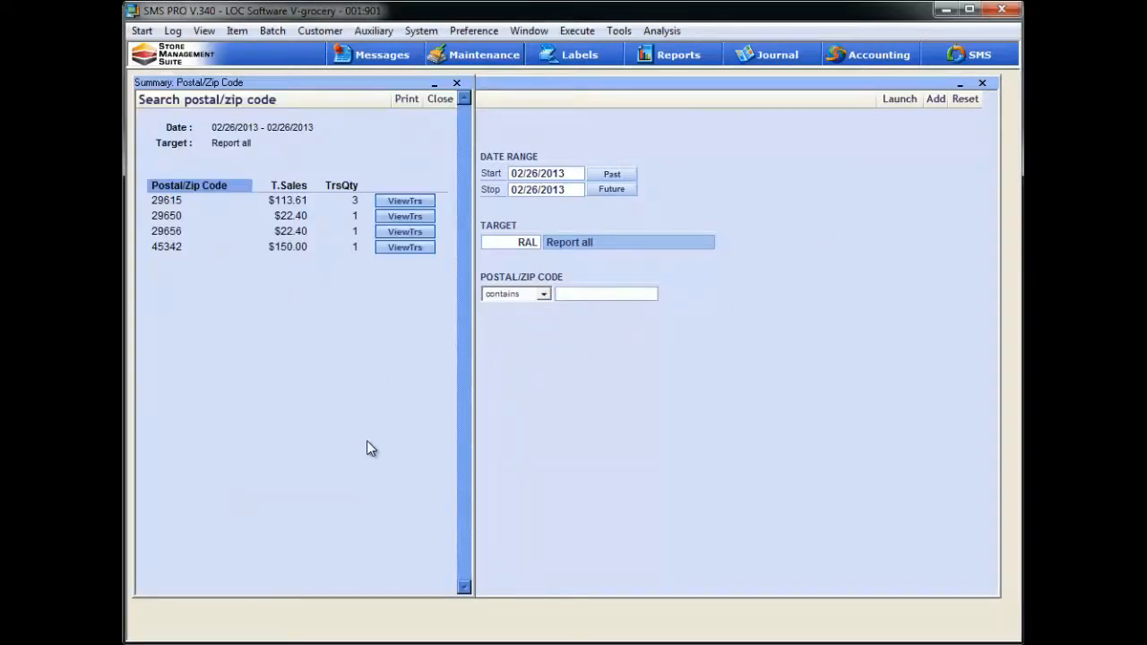
mouse_move(324, 213)
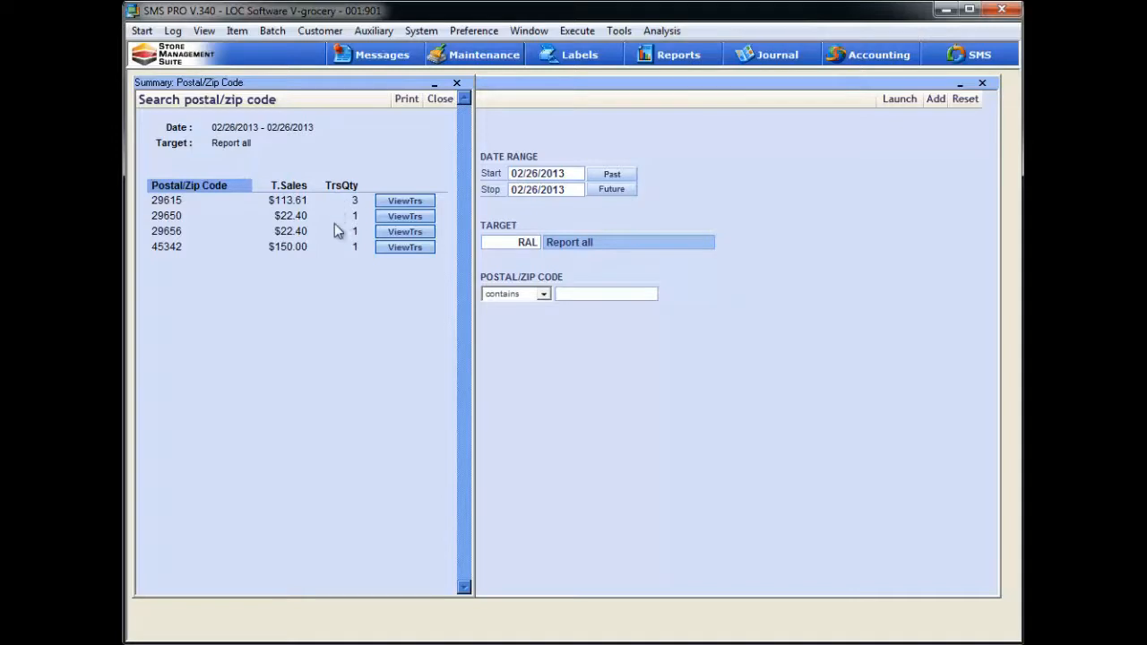
mouse_move(332, 233)
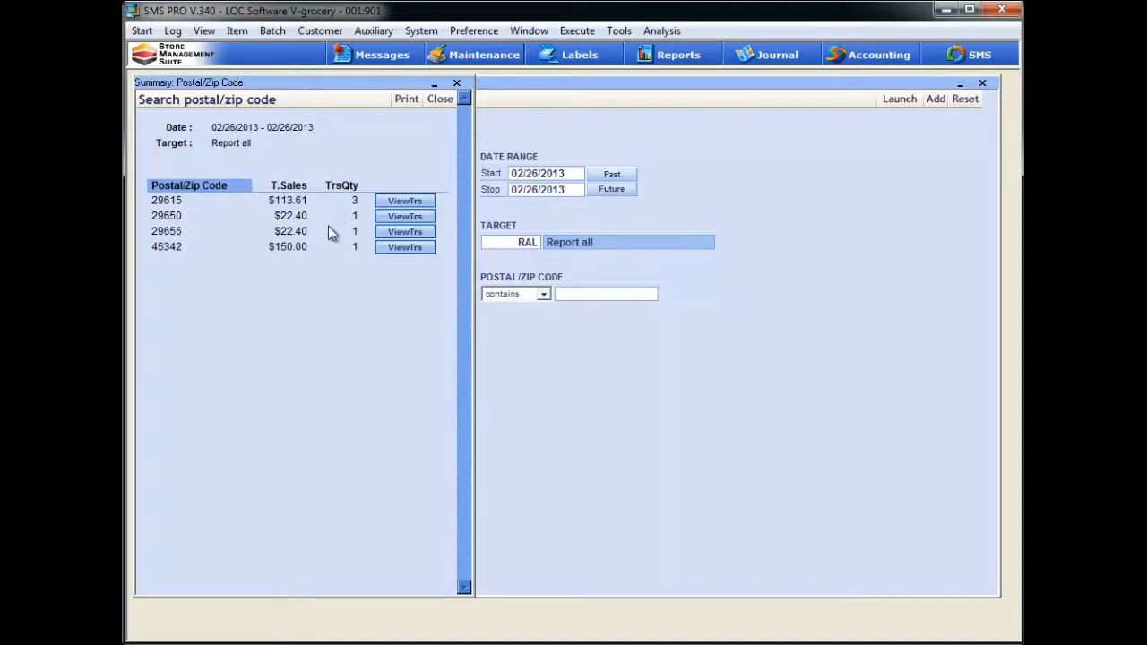
mouse_move(358, 272)
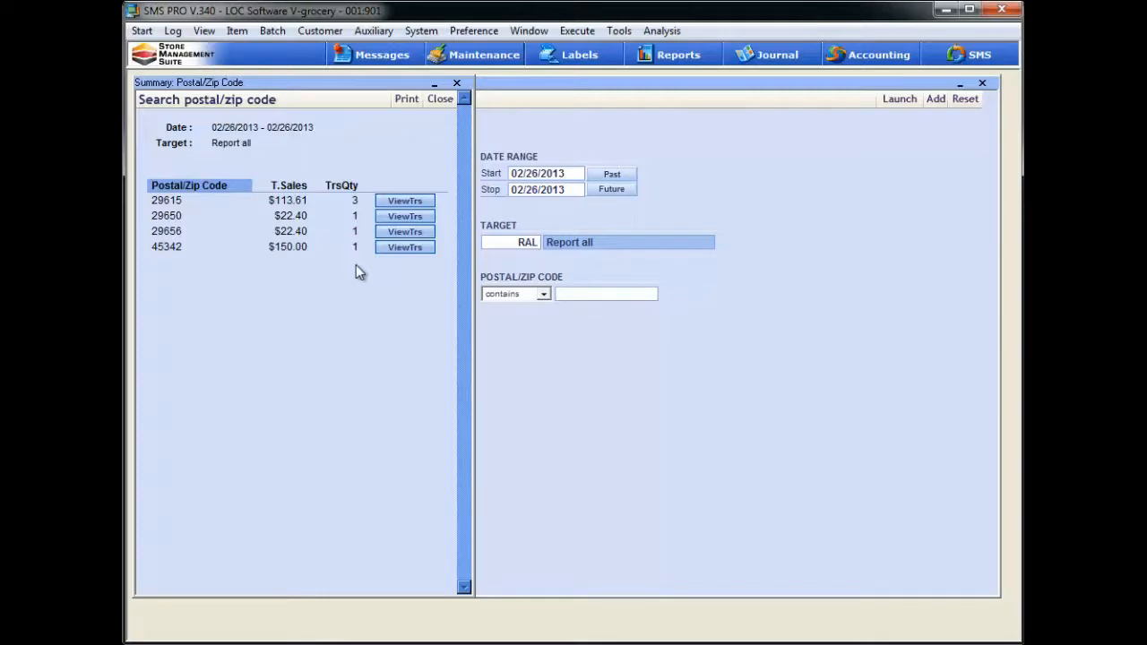
mouse_move(250, 150)
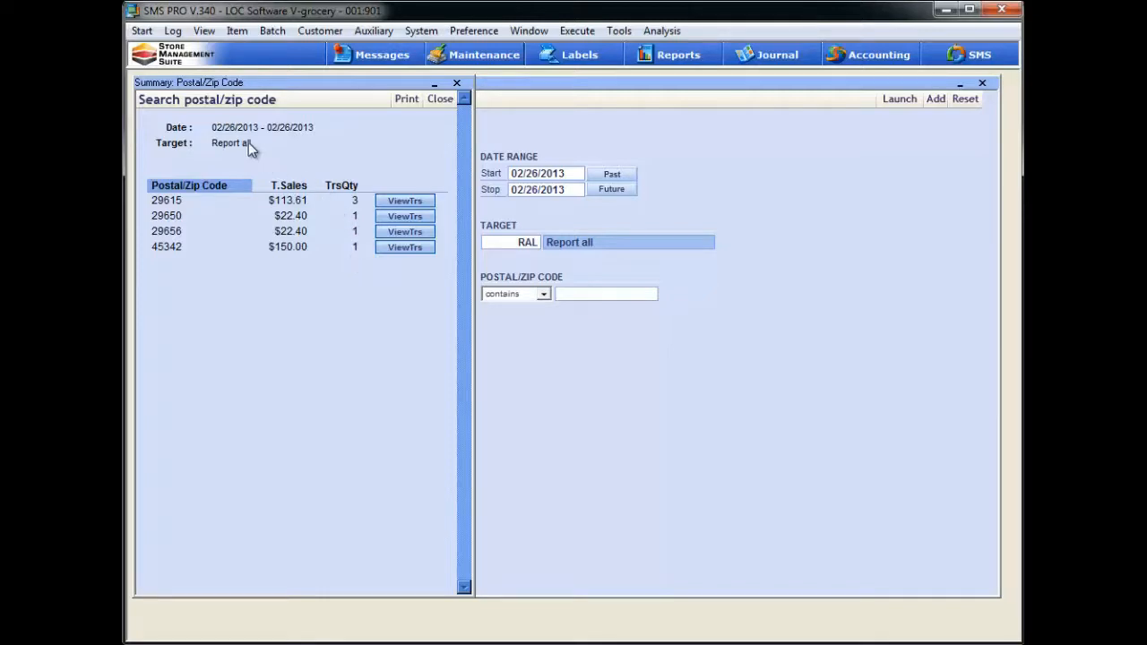
mouse_move(263, 145)
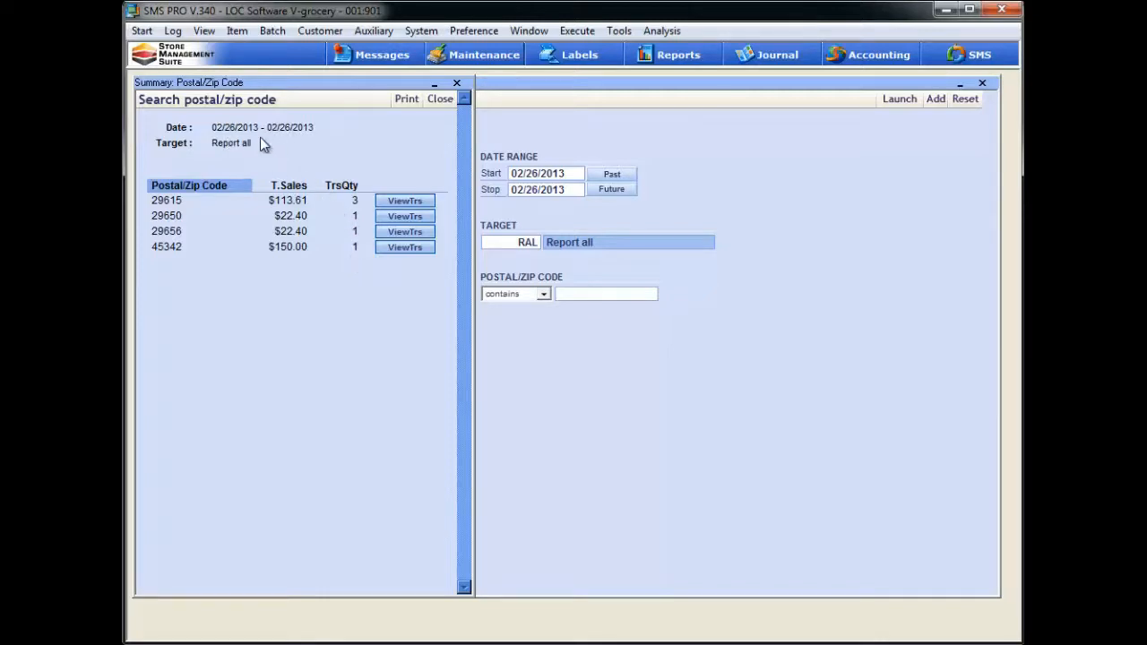
mouse_move(274, 170)
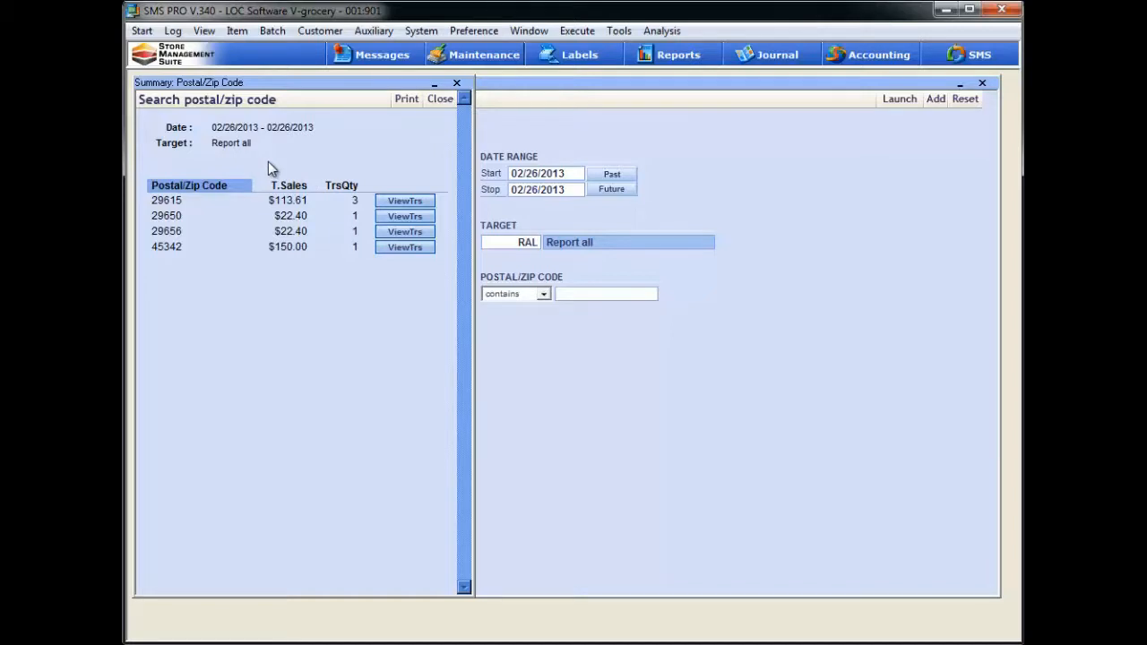
mouse_move(246, 284)
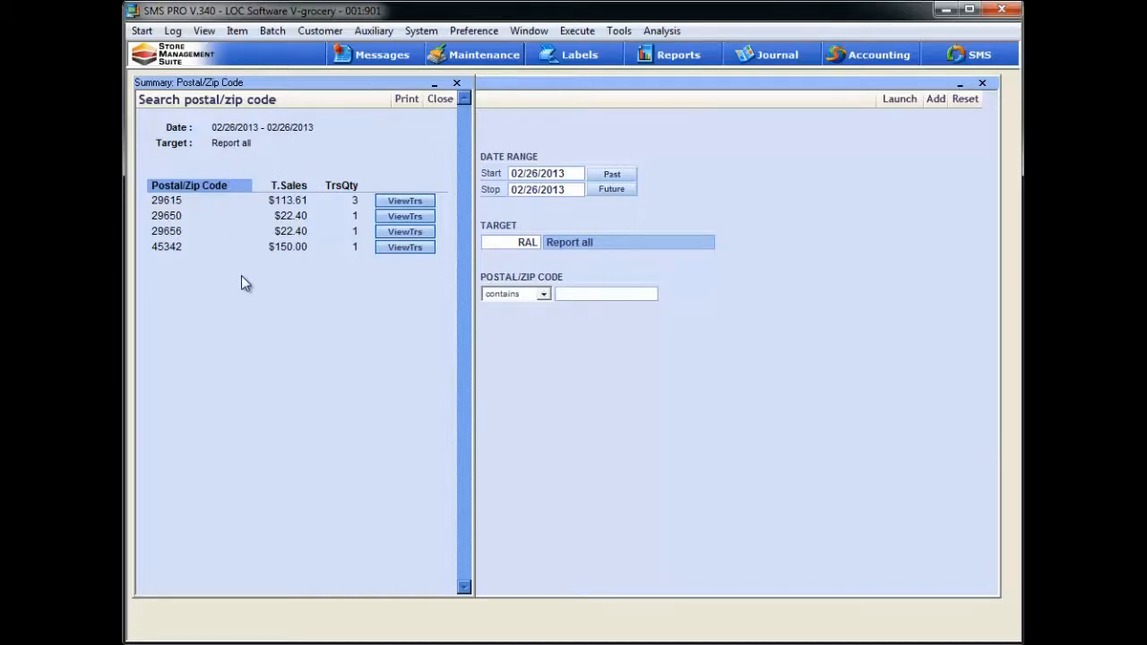
Step: Sort the summary by total sales, then postal code, then transaction quantity lowest first
click(288, 185)
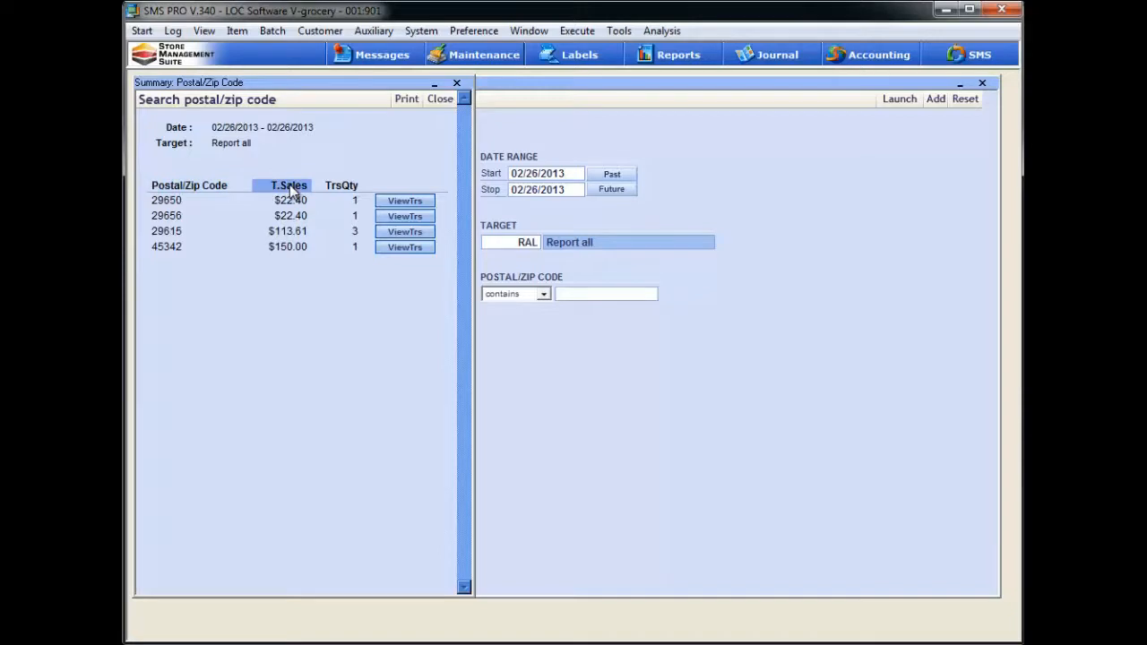
click(288, 186)
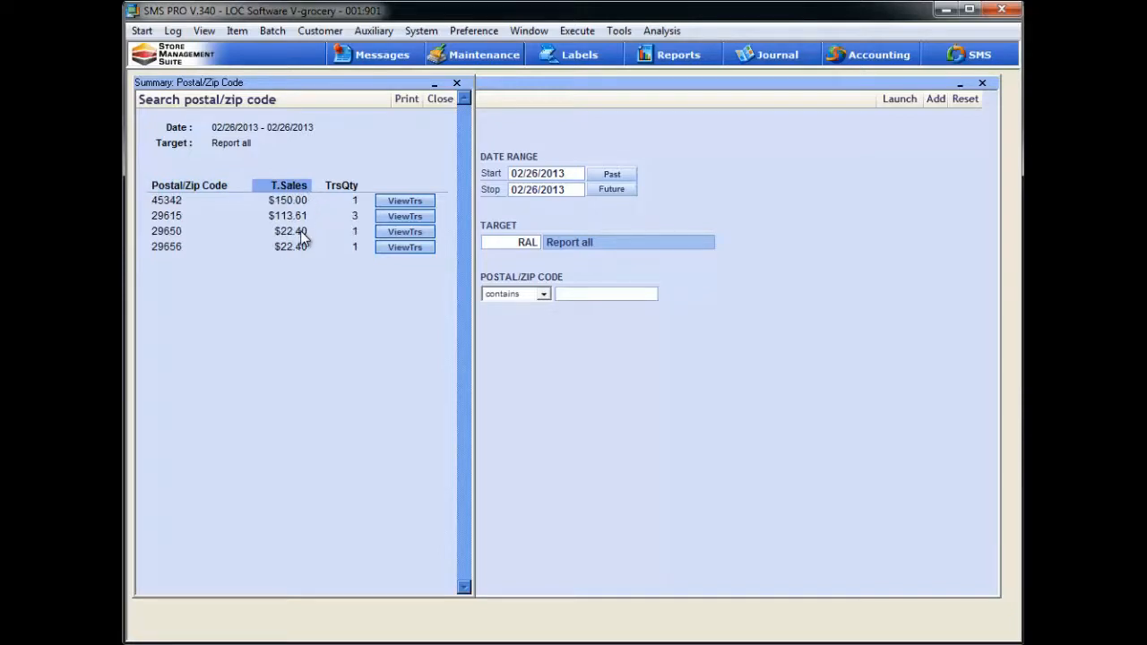
mouse_move(203, 191)
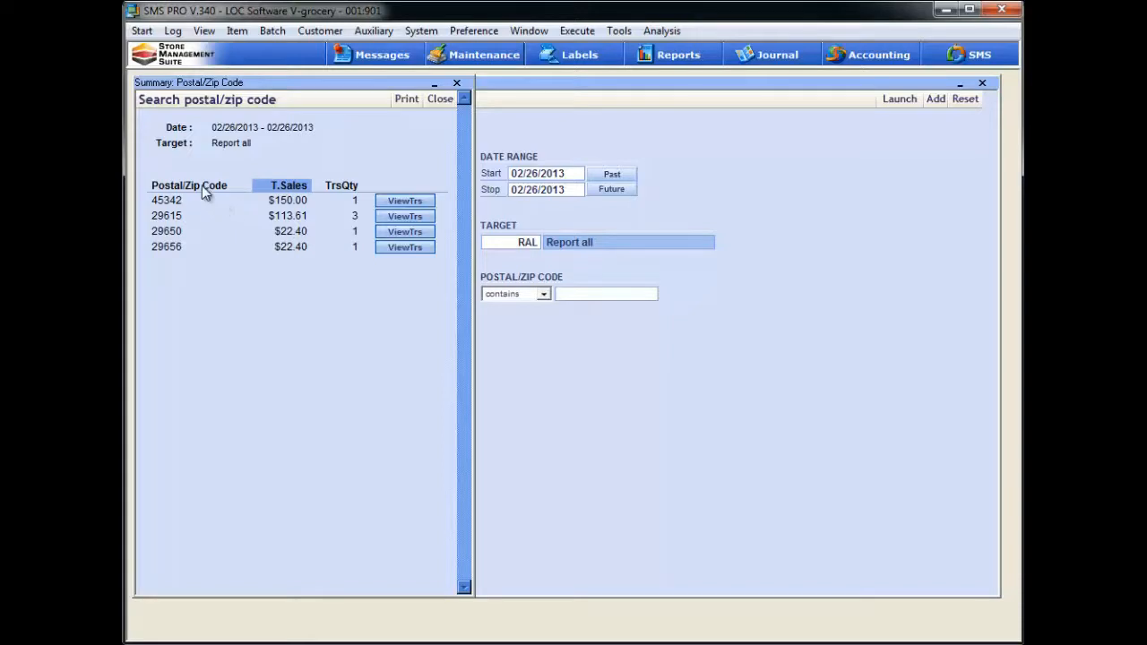
click(190, 185)
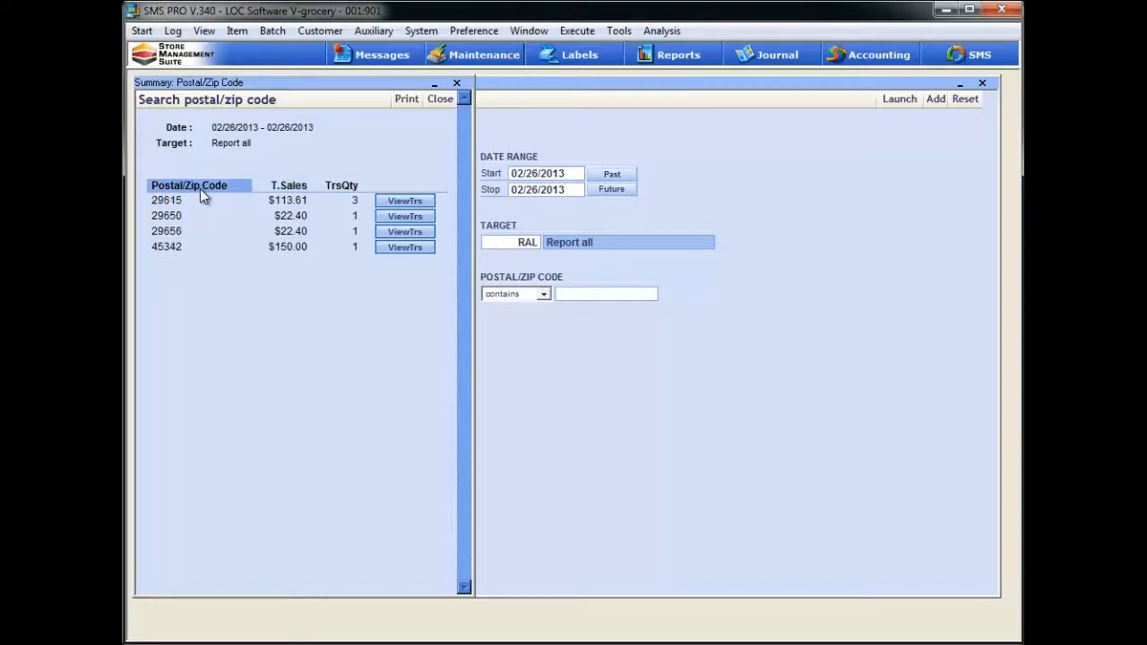
click(189, 185)
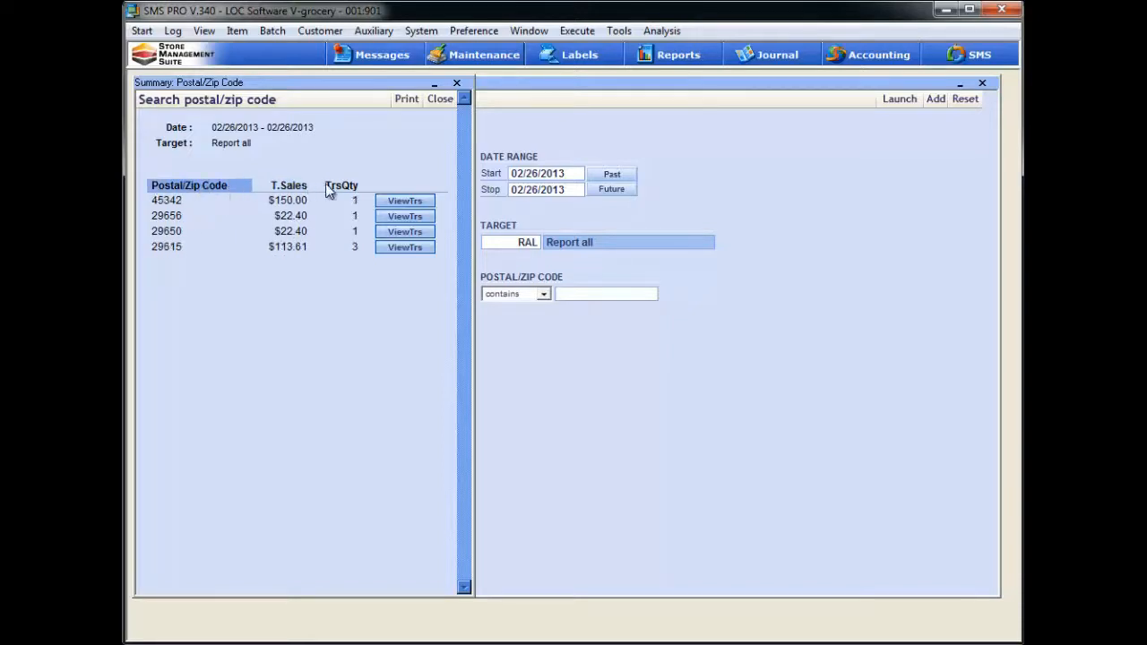
click(341, 186)
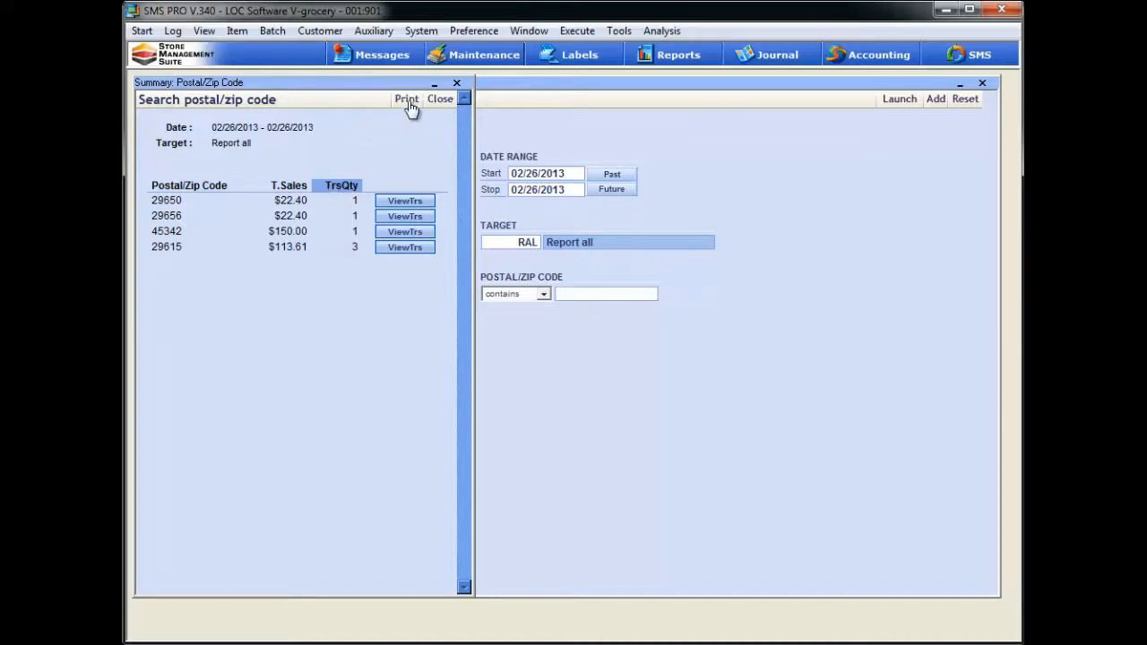
mouse_move(365, 150)
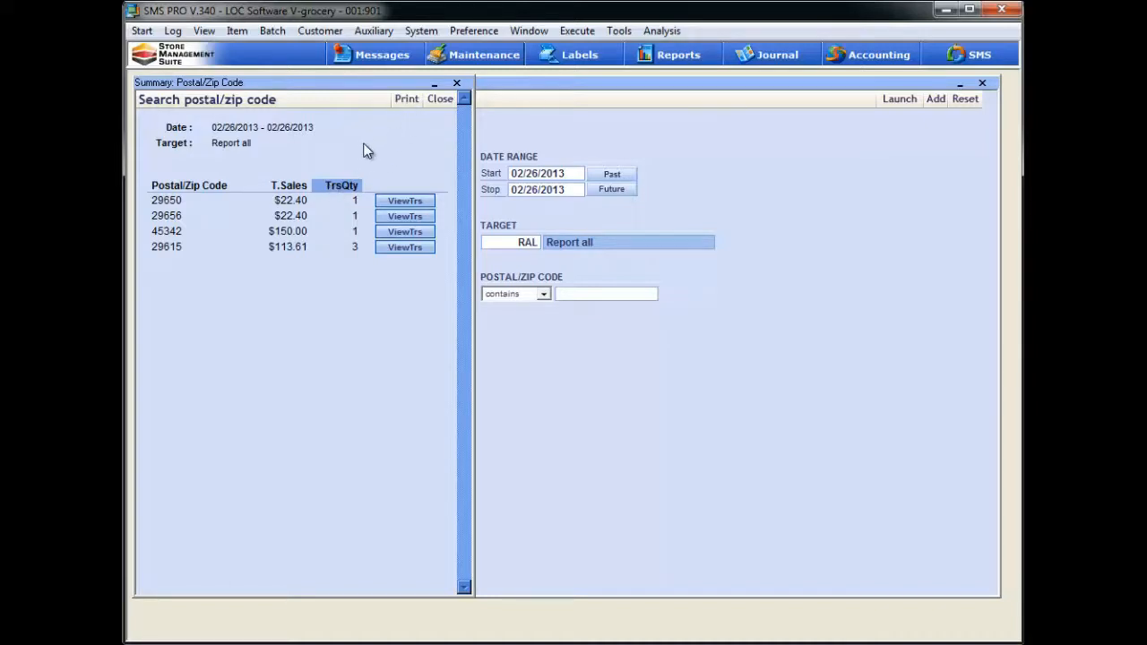
mouse_move(375, 270)
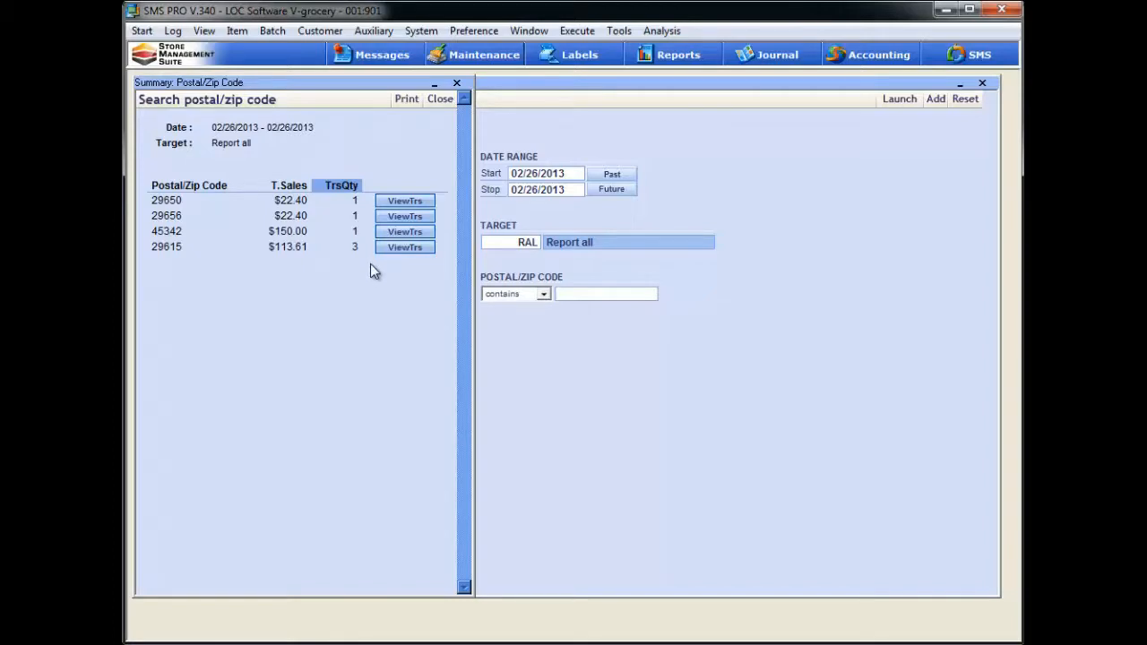
mouse_move(176, 261)
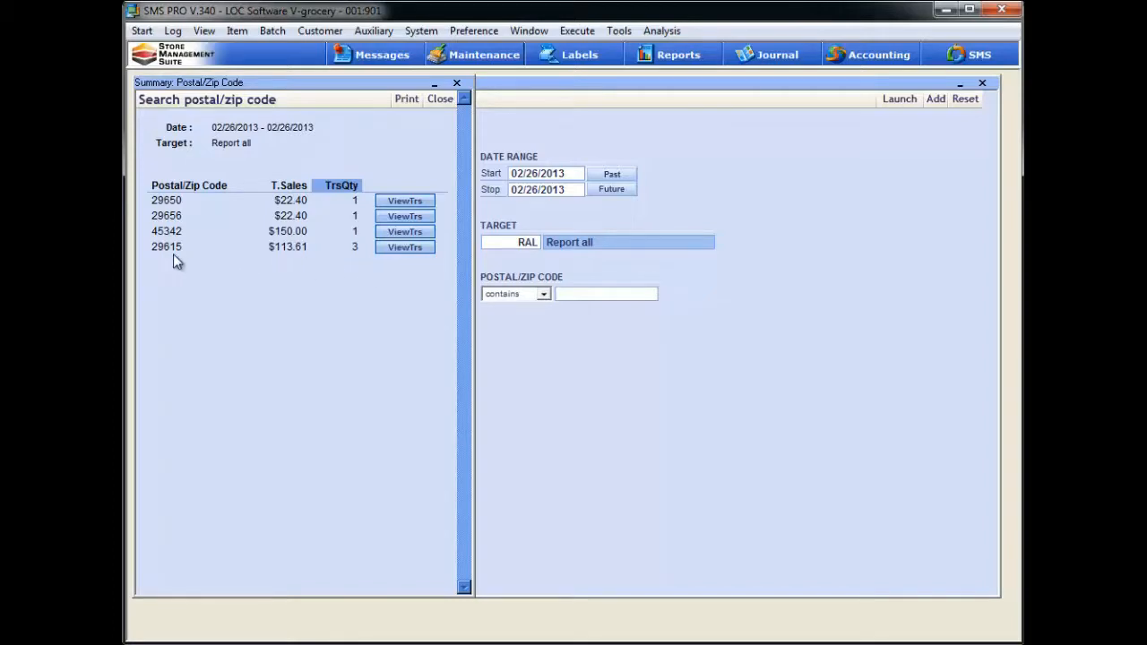
mouse_move(348, 257)
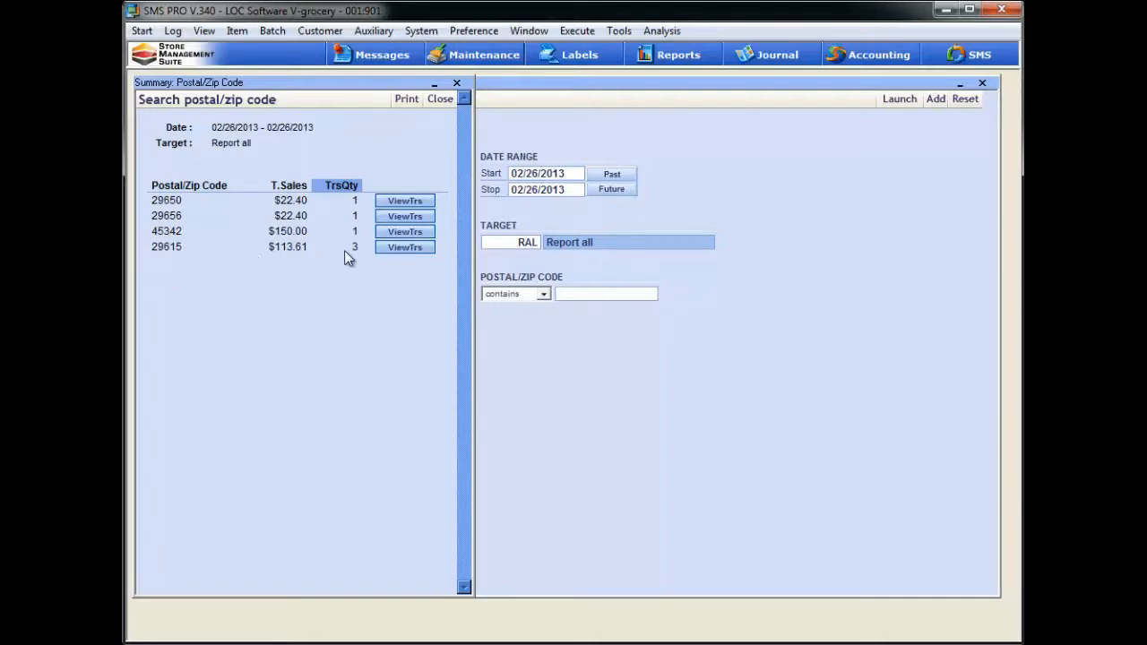
mouse_move(343, 260)
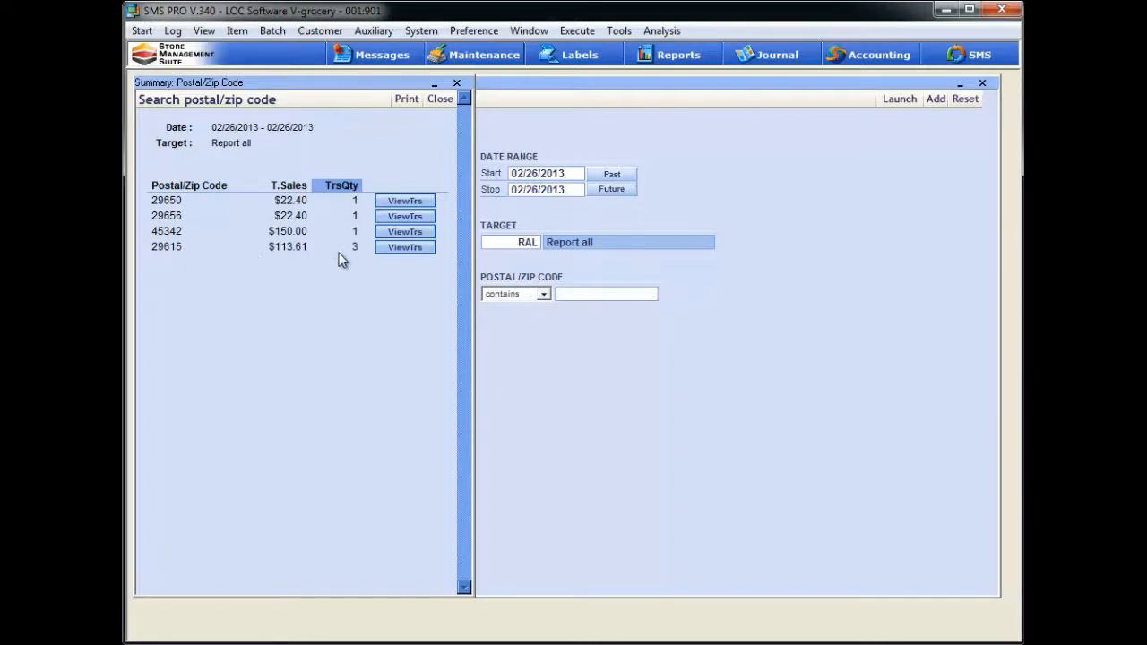
mouse_move(393, 261)
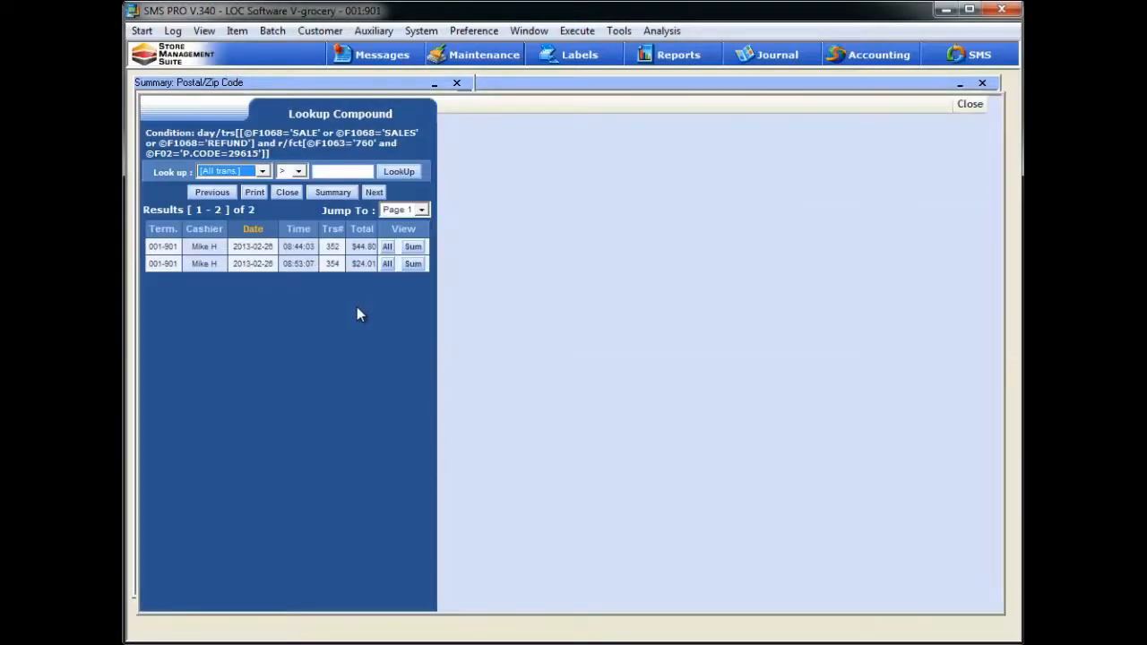
mouse_move(232, 317)
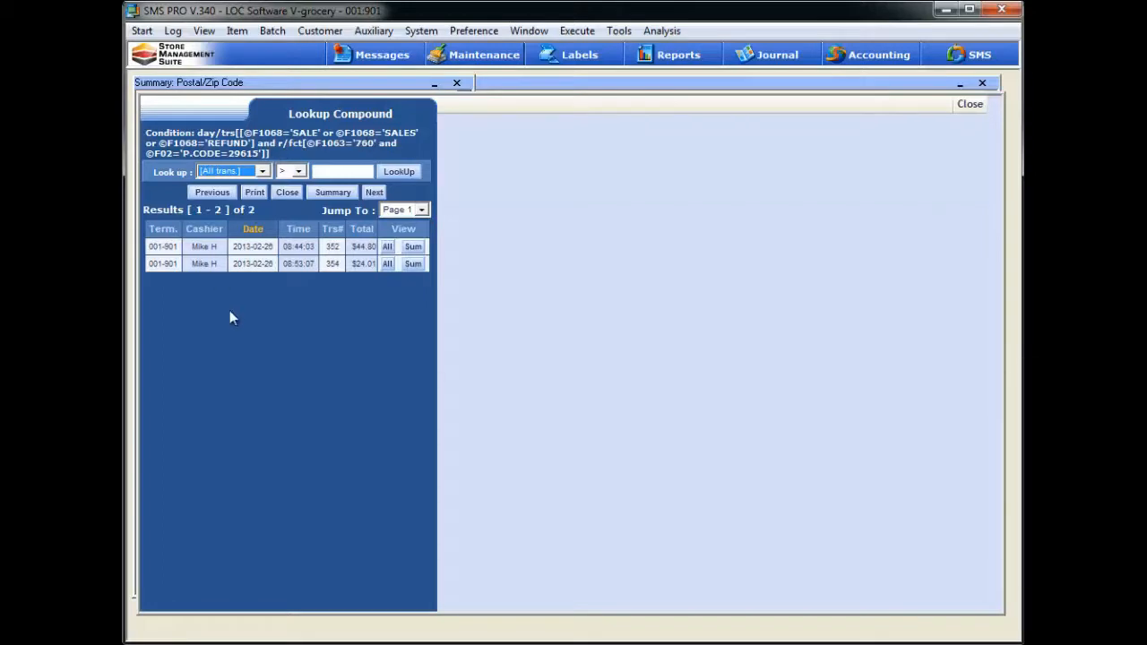
mouse_move(239, 266)
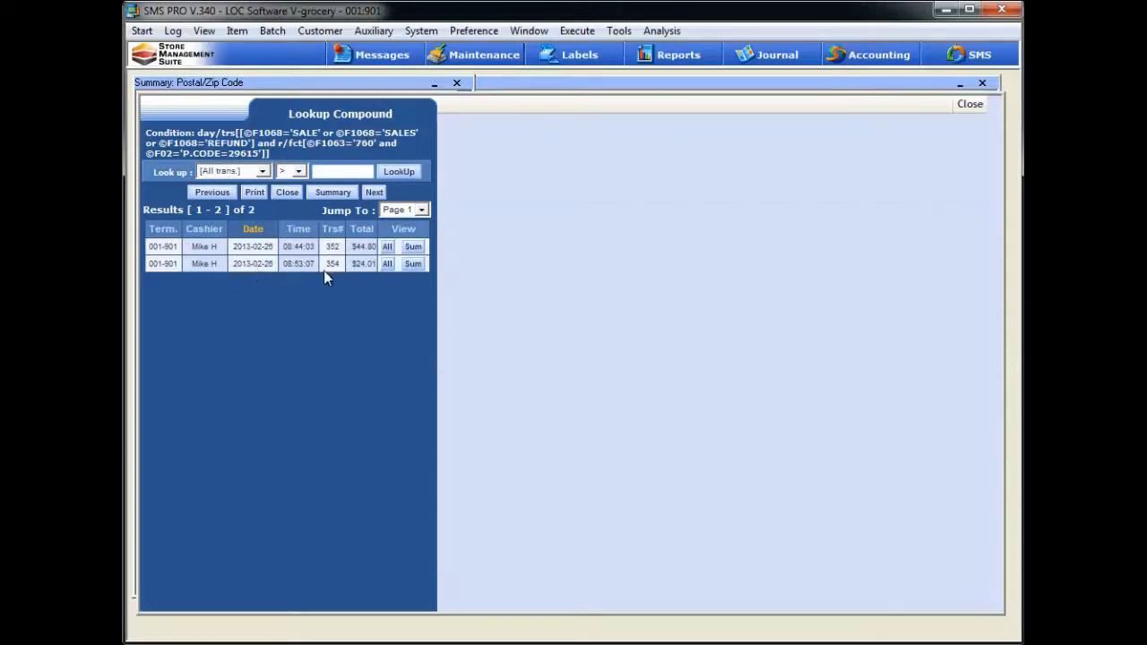
mouse_move(387, 284)
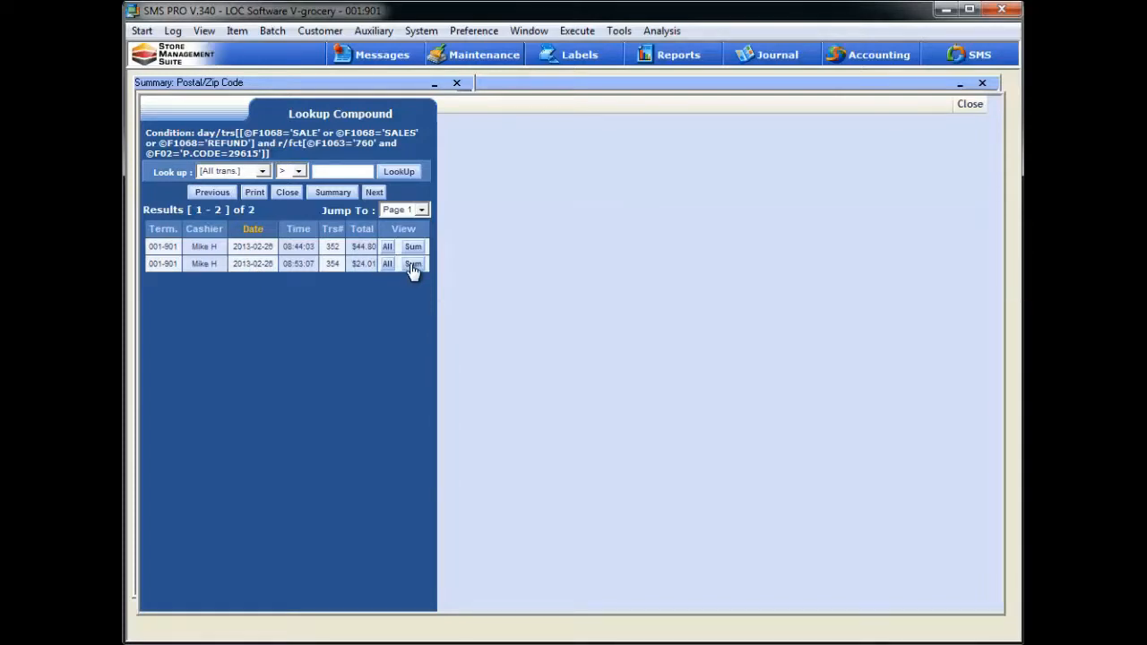
Step: Show transaction 354's totals: $23.04 net sales, $1.15 store coupon, zero balance
click(412, 263)
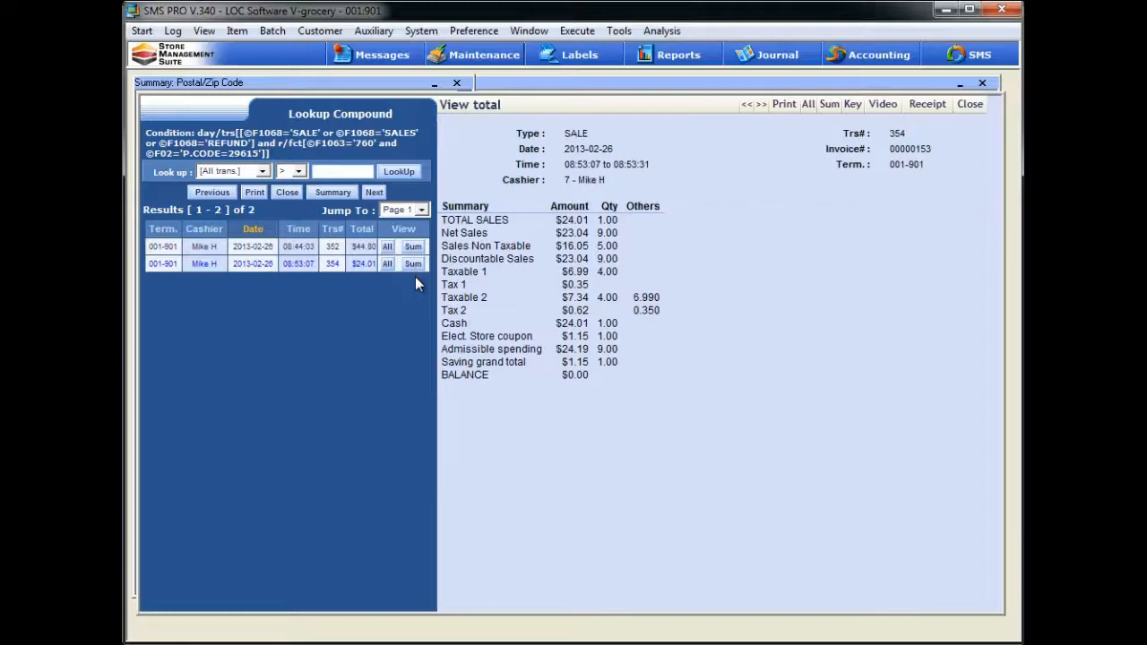
mouse_move(787, 297)
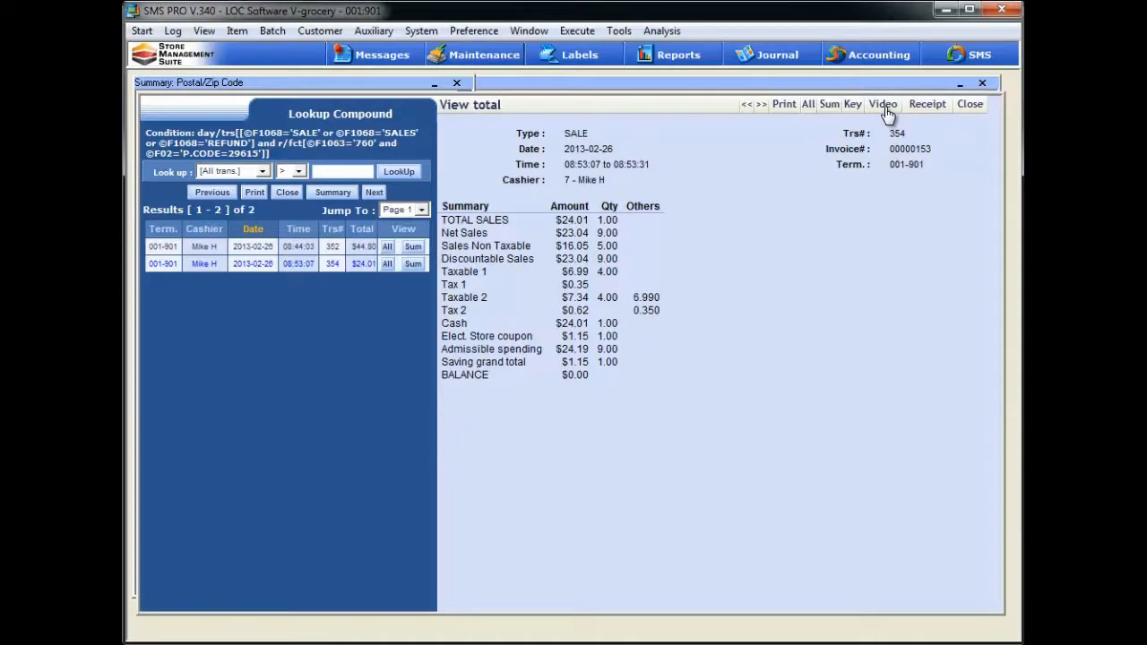
mouse_move(927, 124)
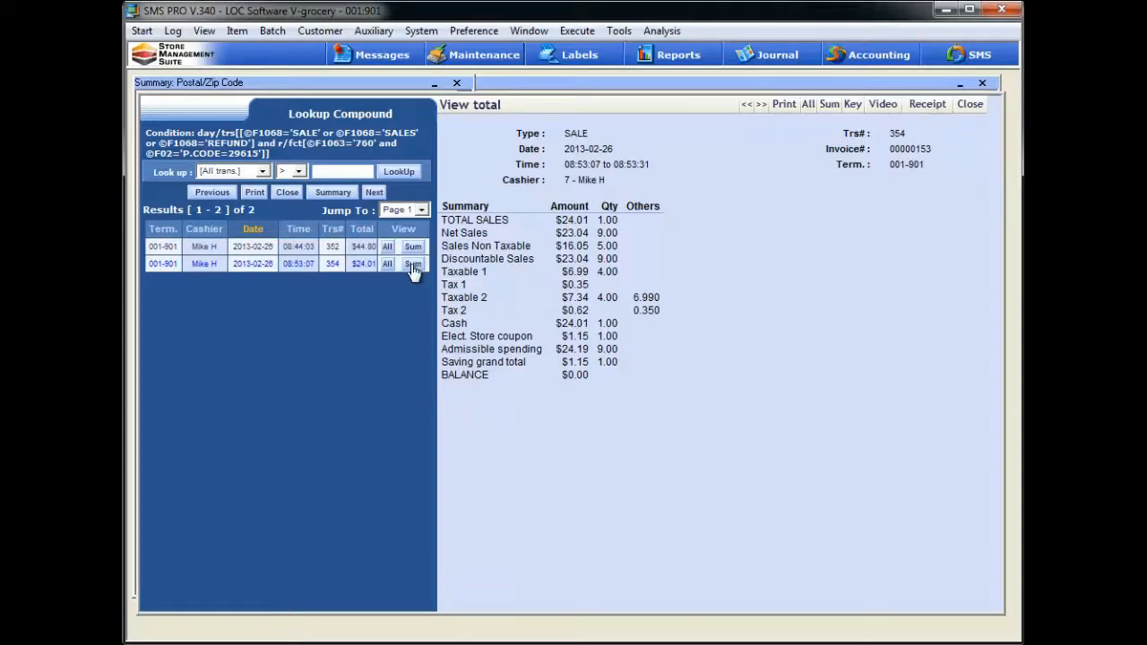
Step: Switch to View all to list transaction 354's line items with postal code 29615
click(387, 264)
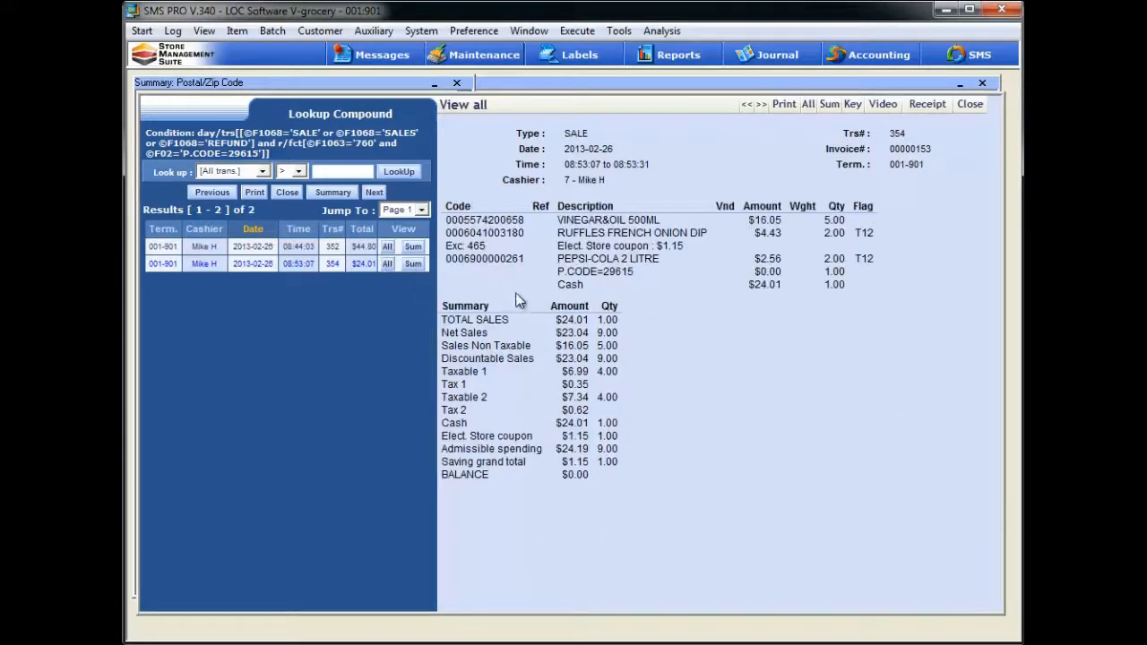
mouse_move(491, 249)
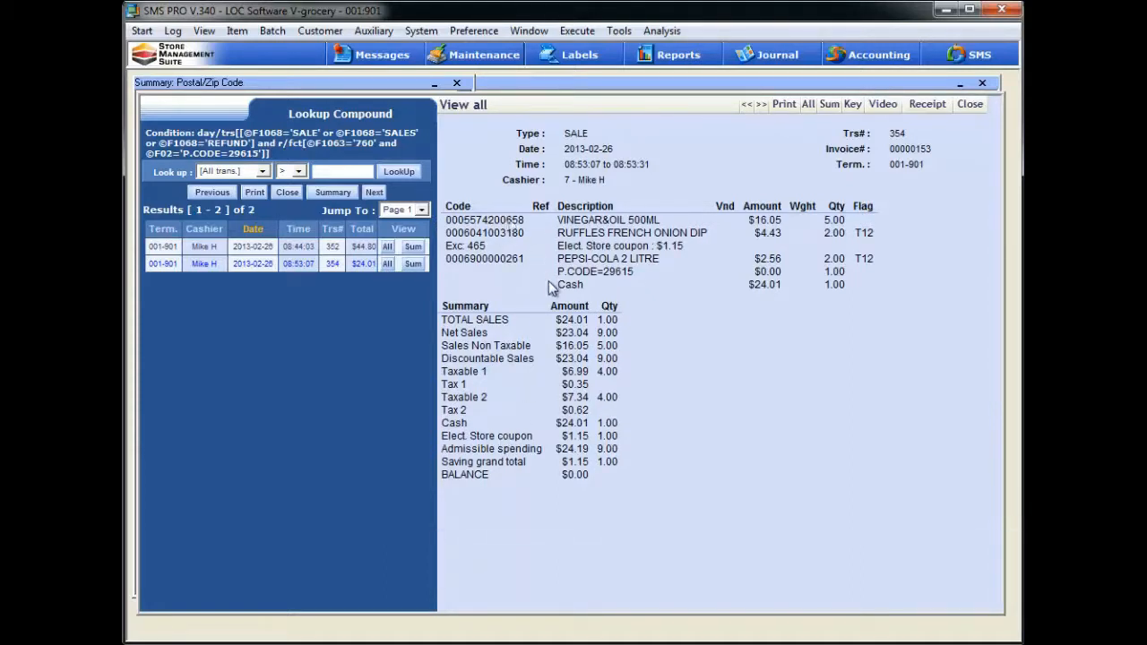
mouse_move(829, 157)
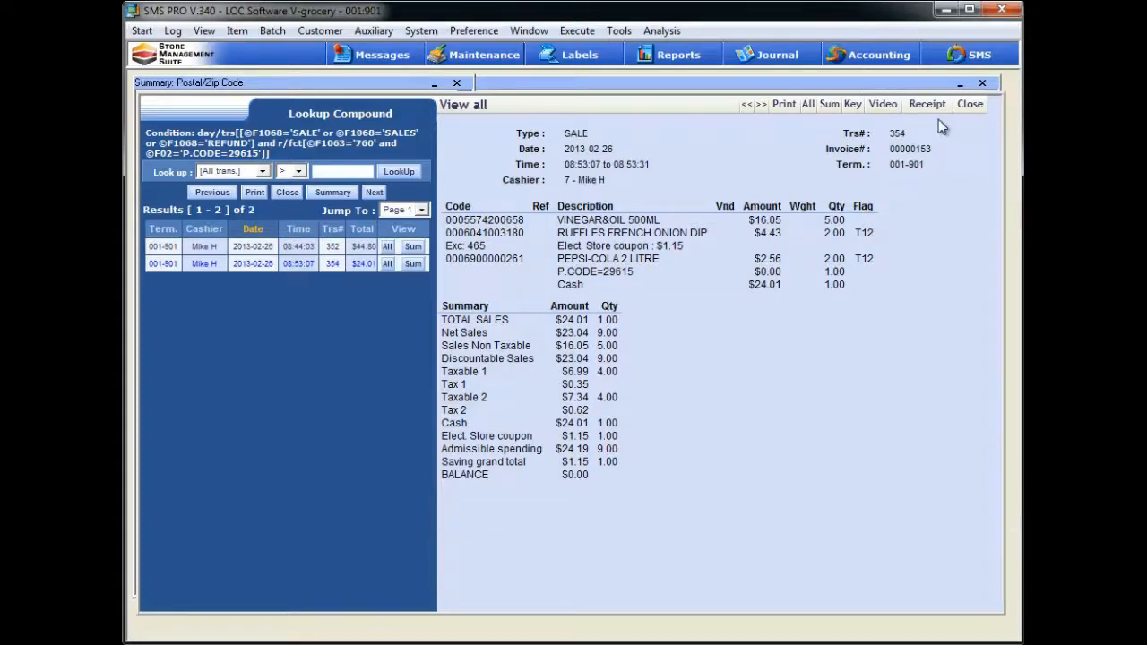
mouse_move(852, 104)
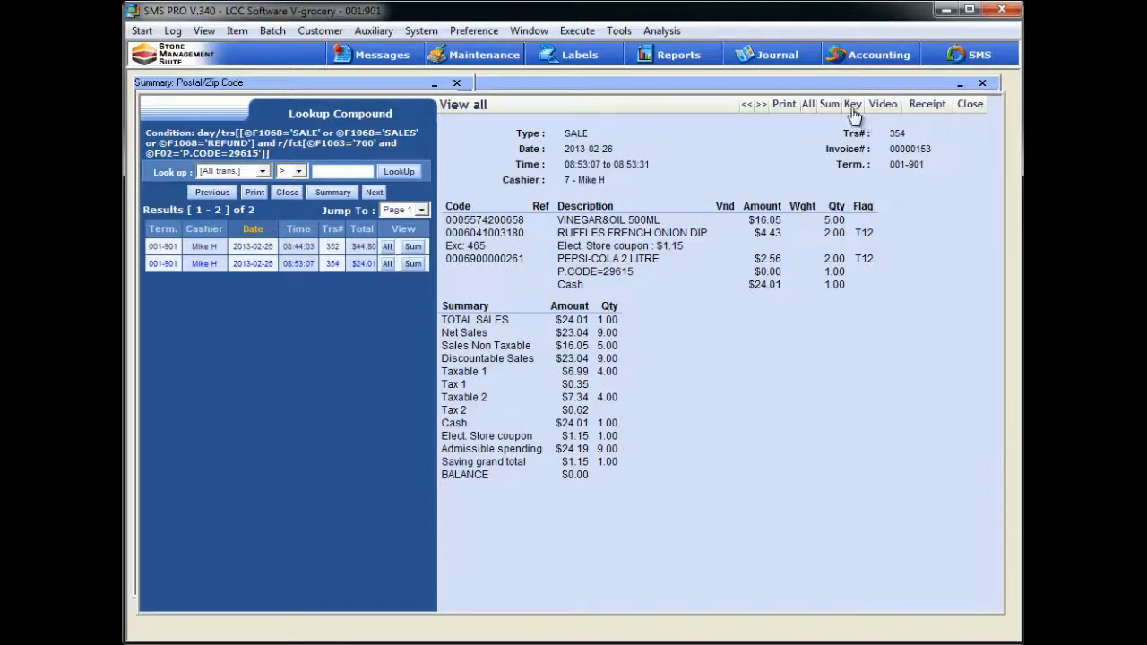
Step: Show transaction 354's keystroke log, including the Postal/Zip Code entry 29615
click(852, 103)
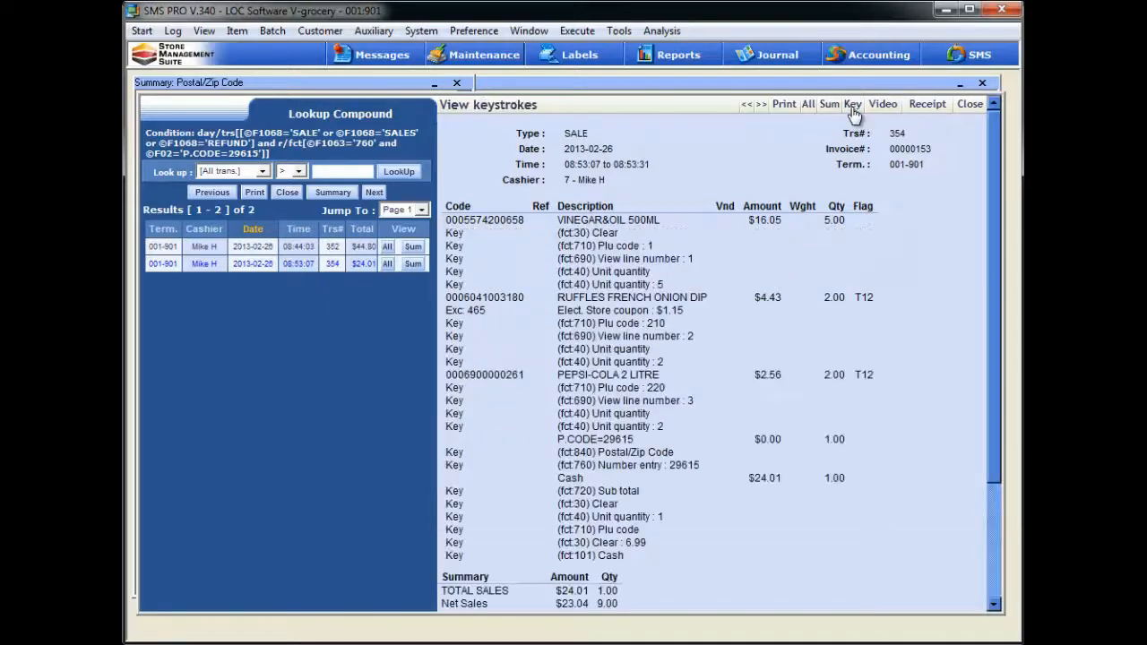
mouse_move(662, 286)
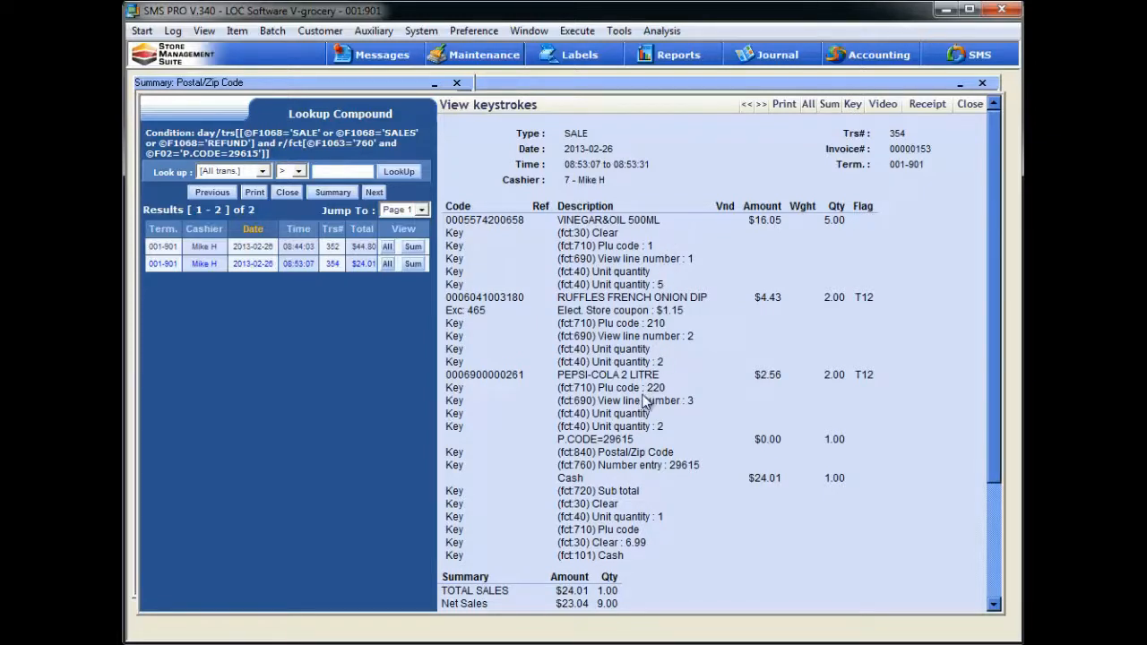
mouse_move(632, 322)
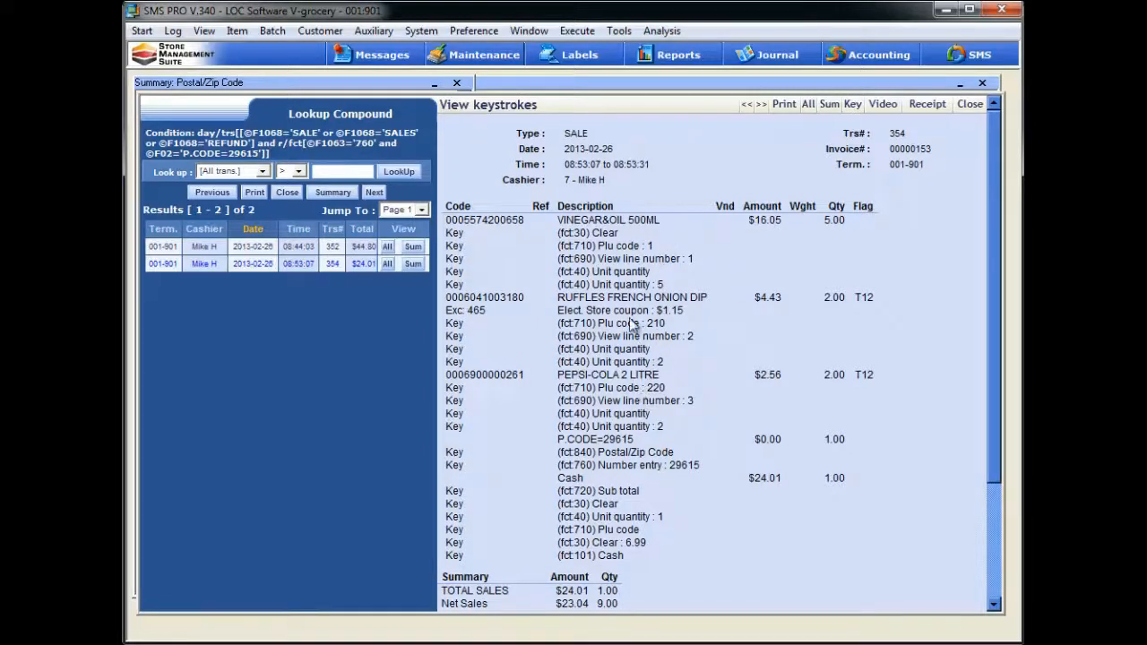
mouse_move(609, 226)
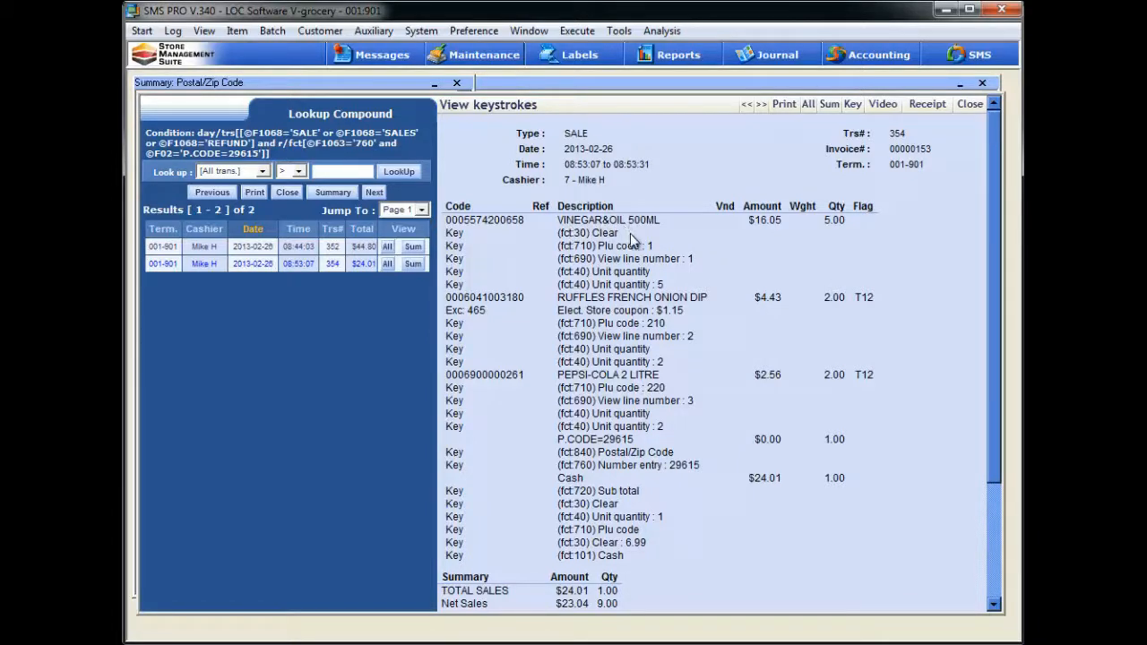
mouse_move(610, 259)
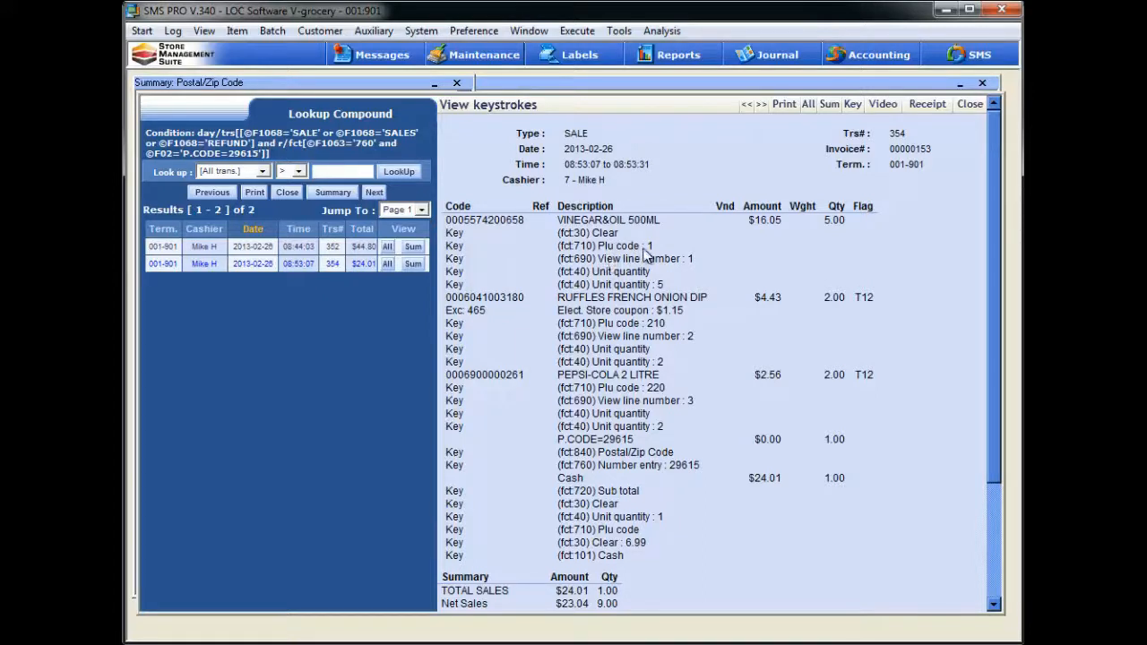
mouse_move(655, 261)
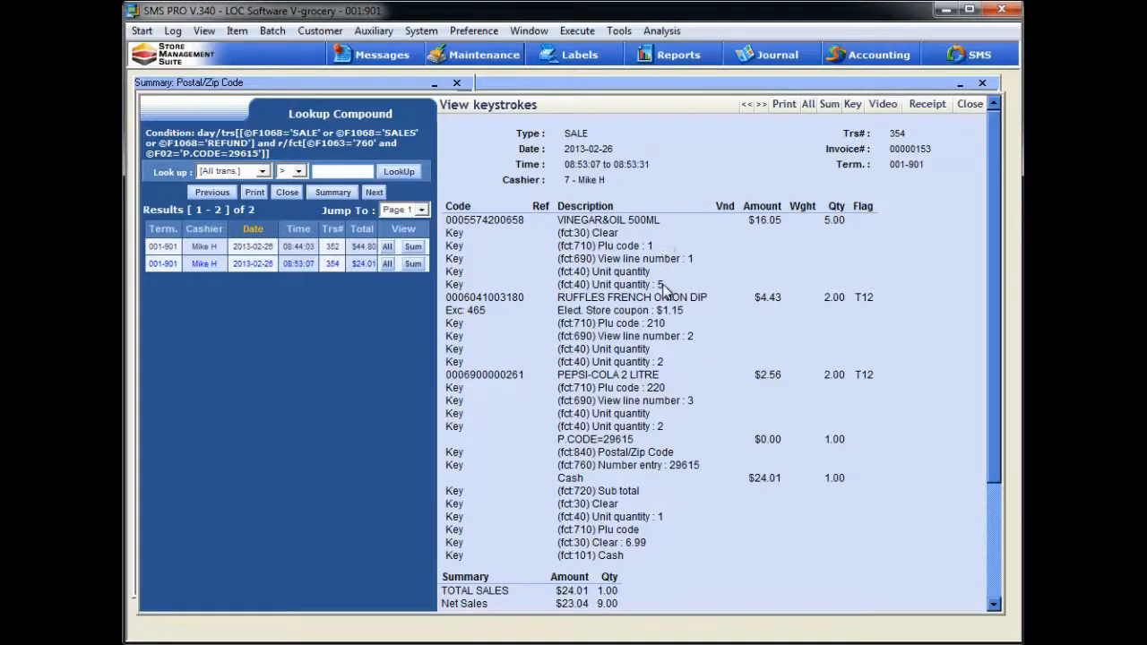
mouse_move(670, 221)
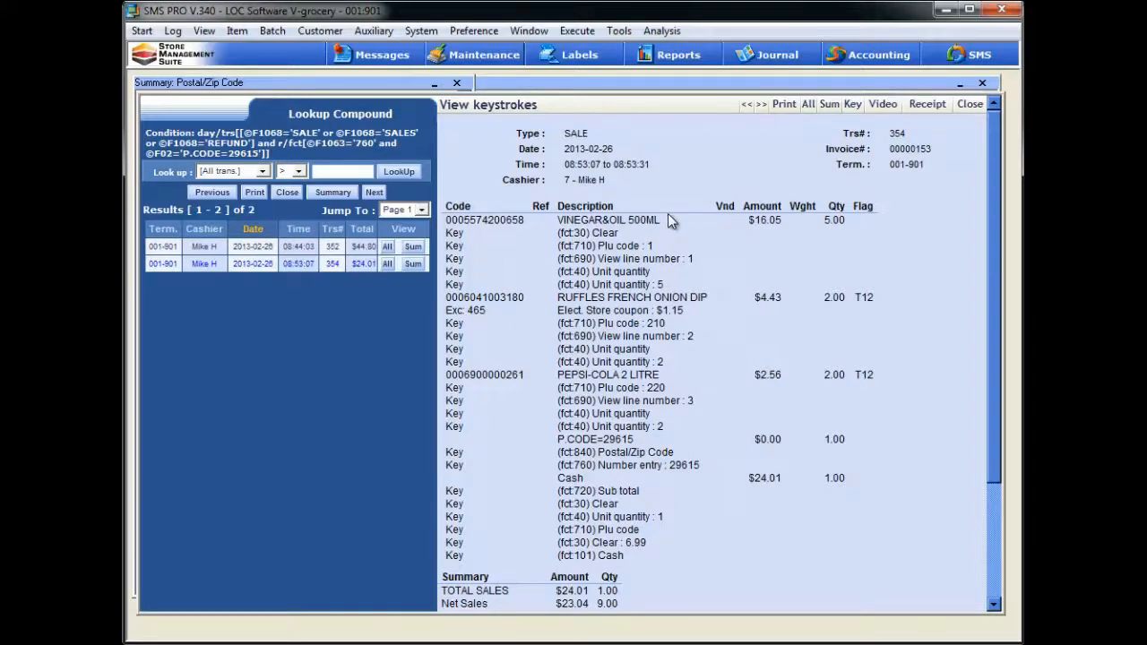